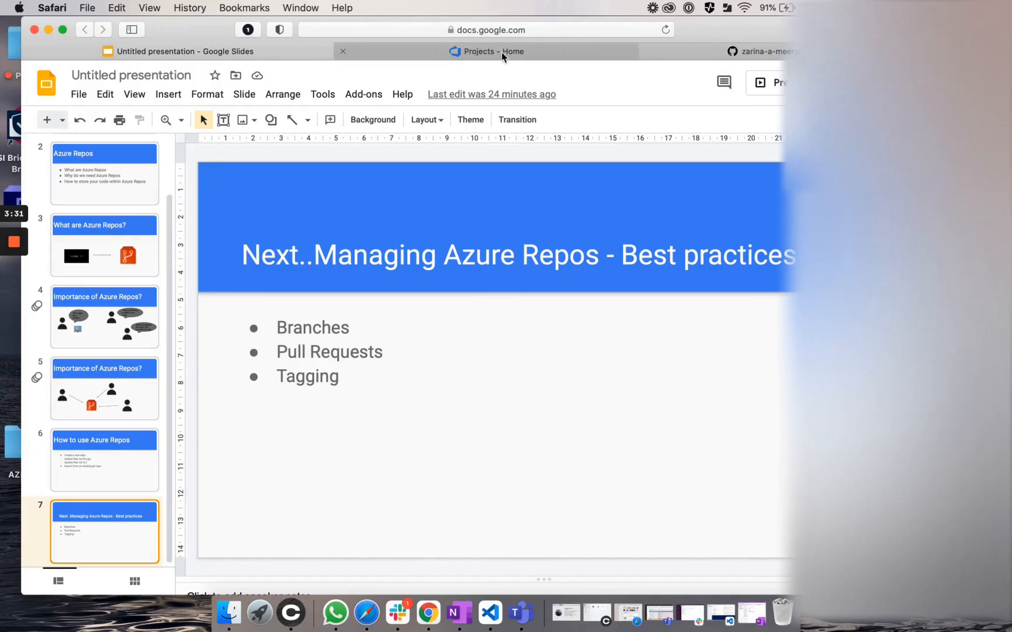
Step: Switch from Google Slides to the Azure DevOps 'Projects - Home' tab
left_click(486, 52)
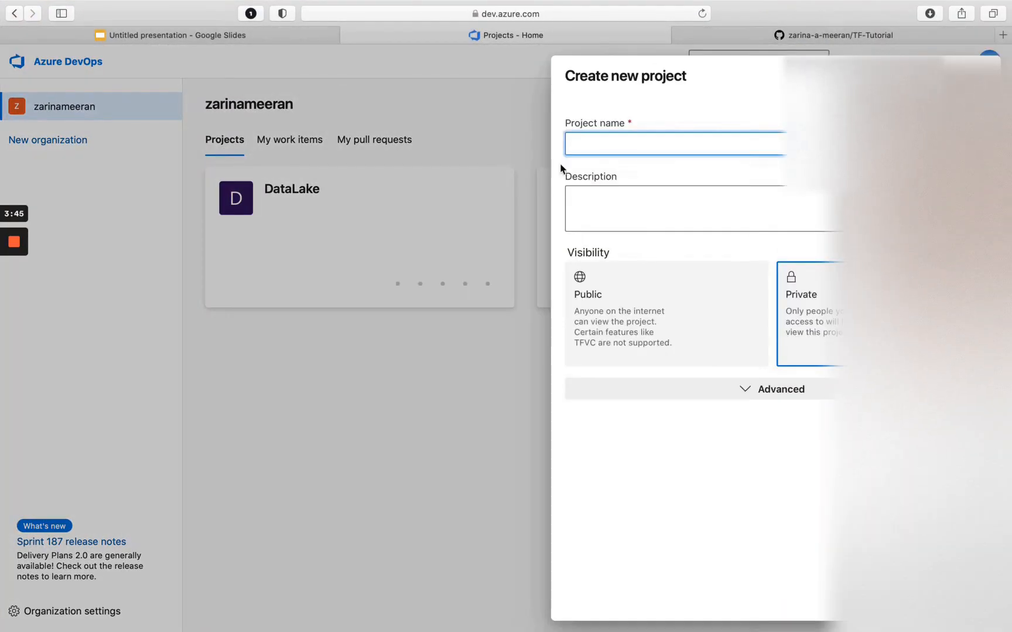
Step: Create a project named AzureRepos, keeping Git as version control under Advanced
type("AzurerePO")
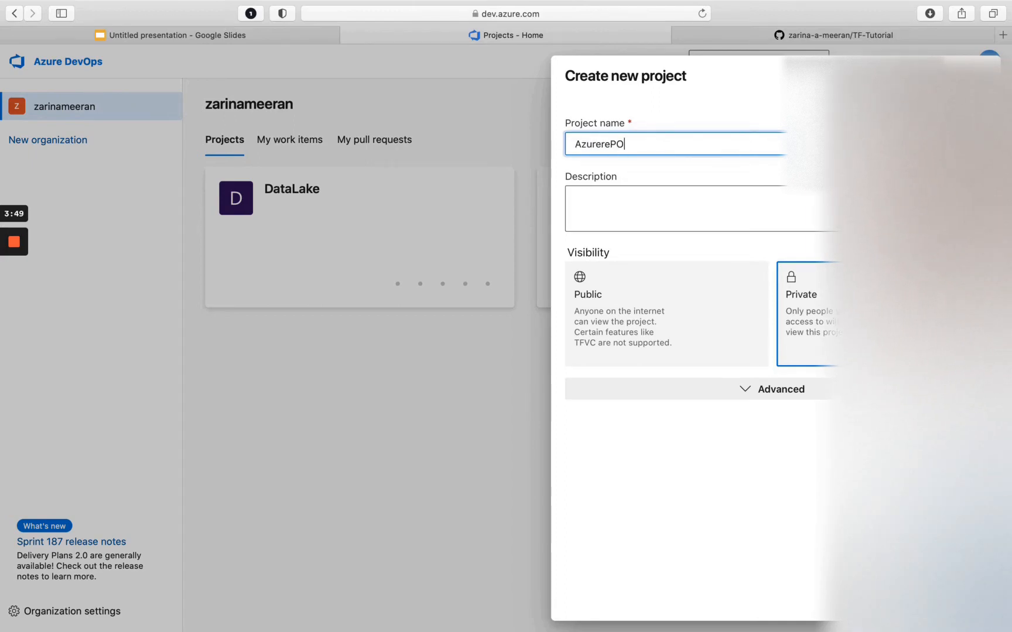
key("Backspace")
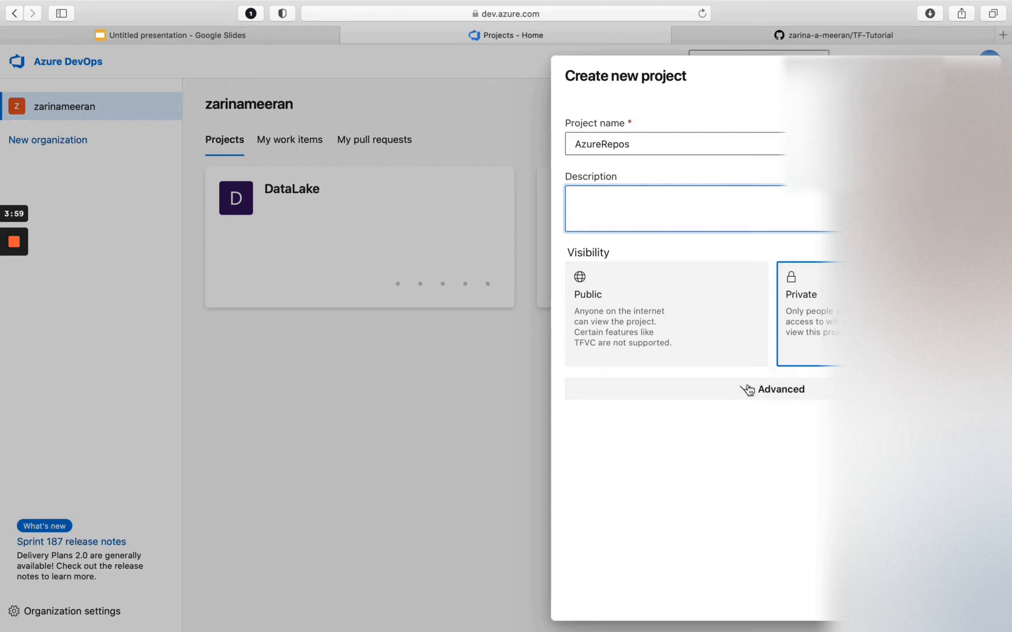
left_click(780, 389)
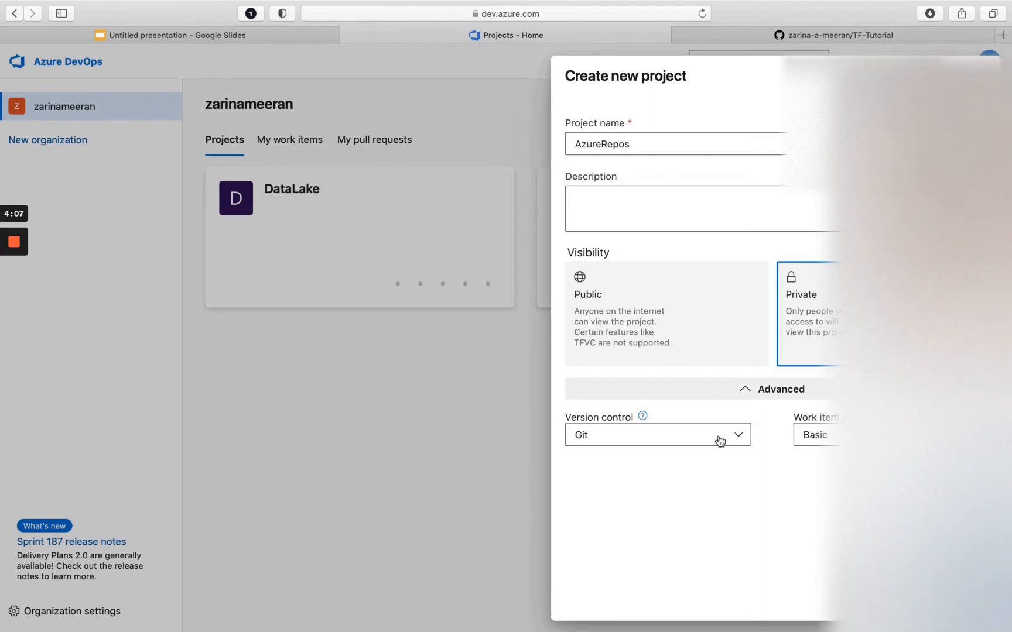
left_click(655, 434)
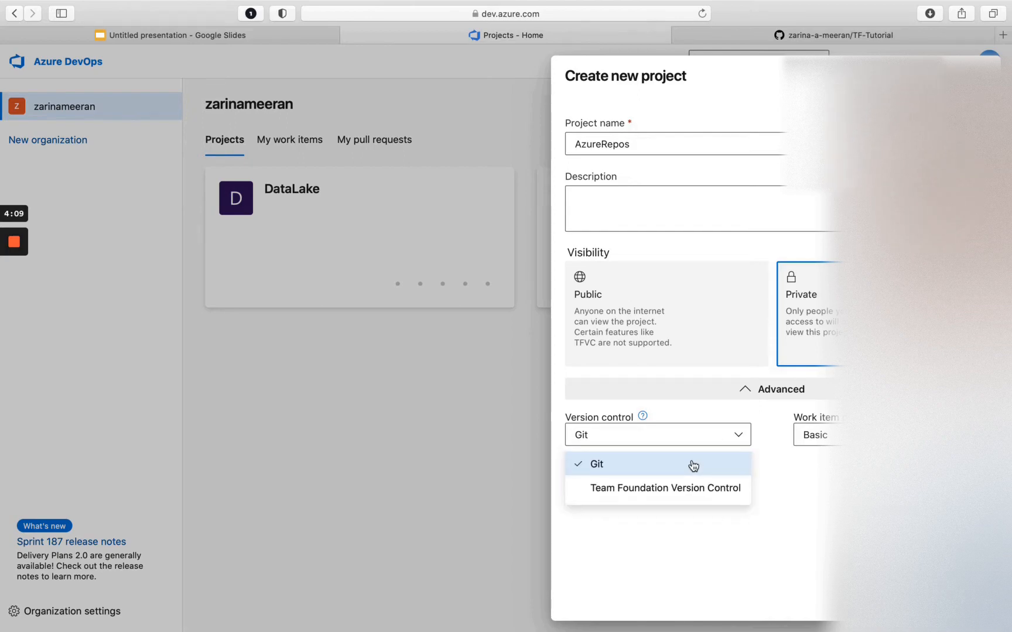
mouse_move(658, 480)
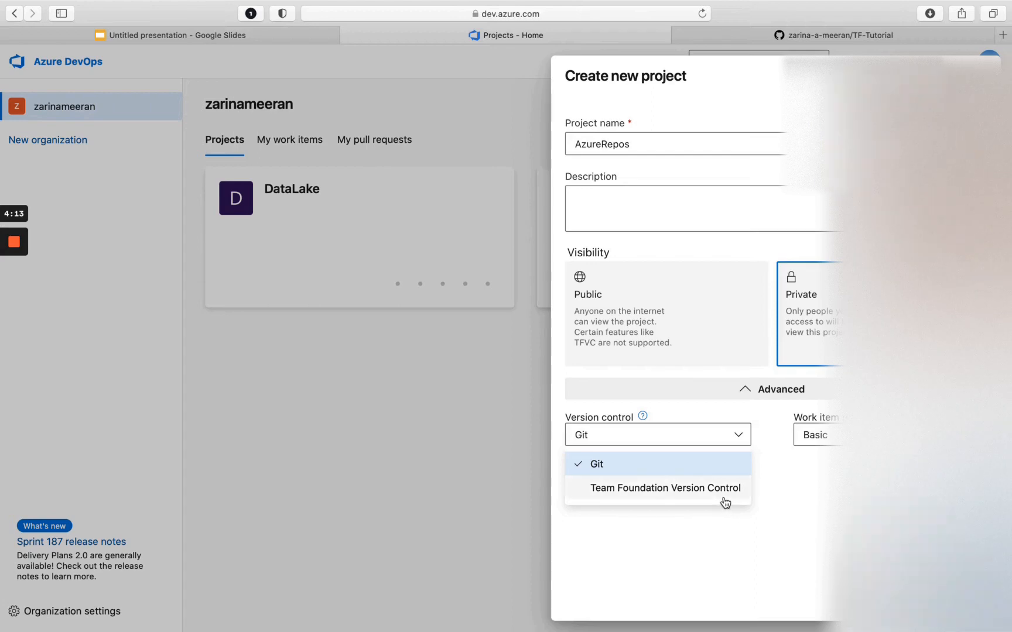
mouse_move(613, 467)
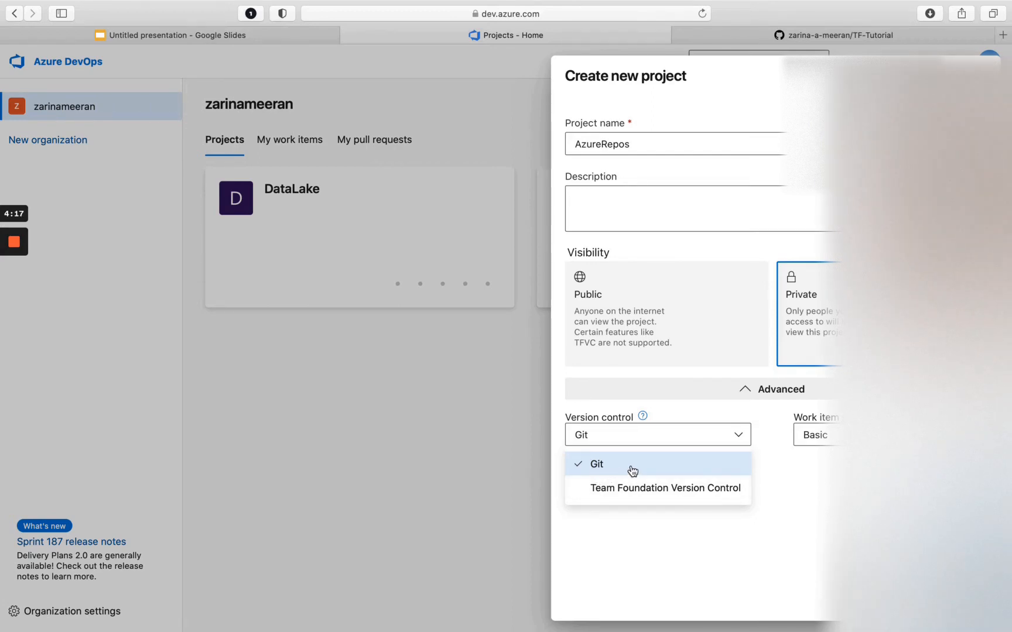
mouse_move(792, 491)
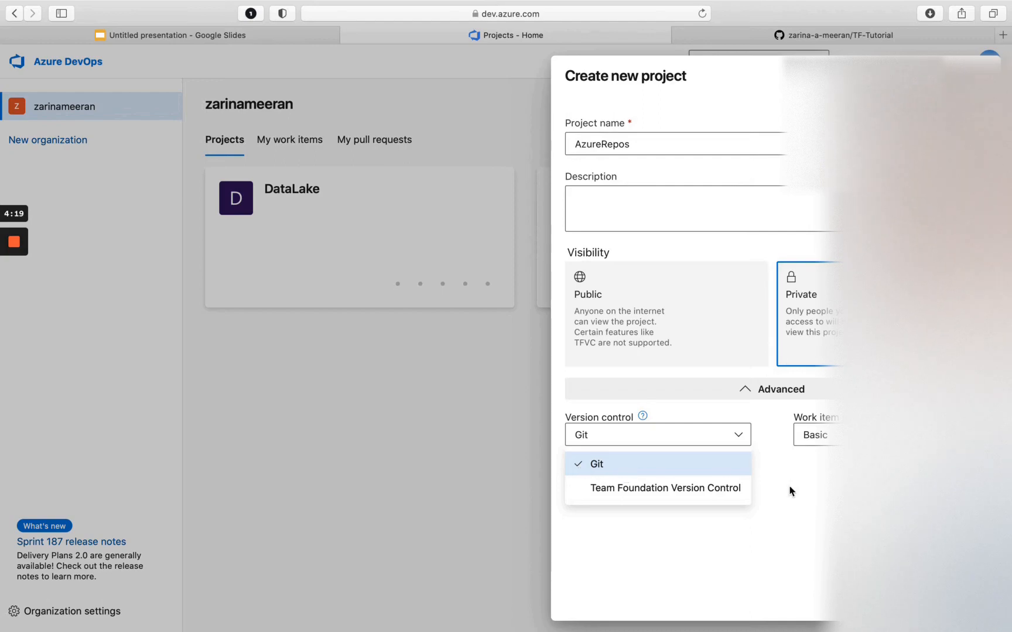
left_click(593, 463)
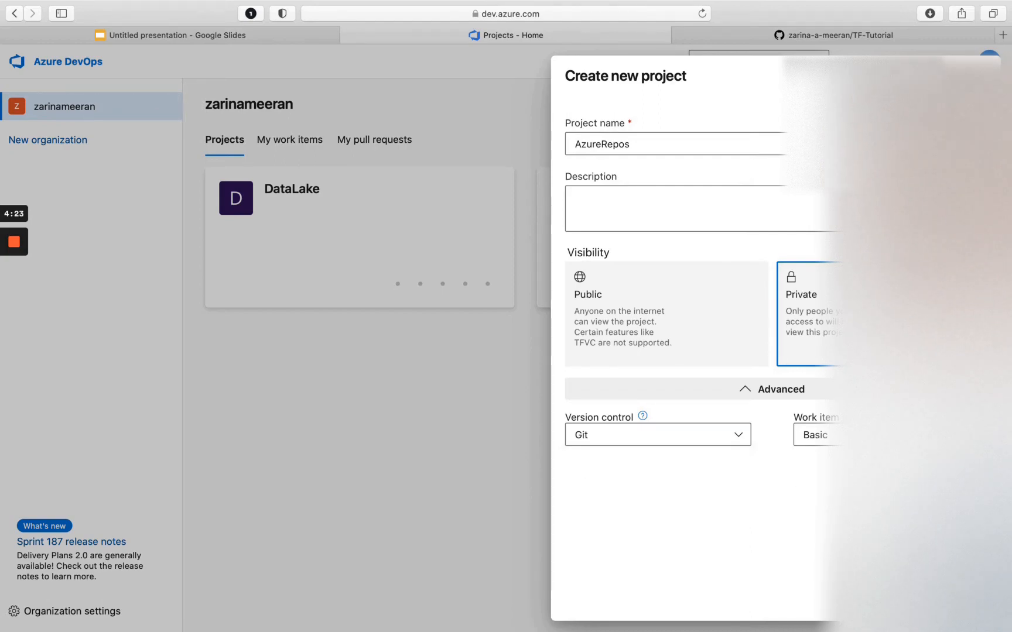
left_click(960, 595)
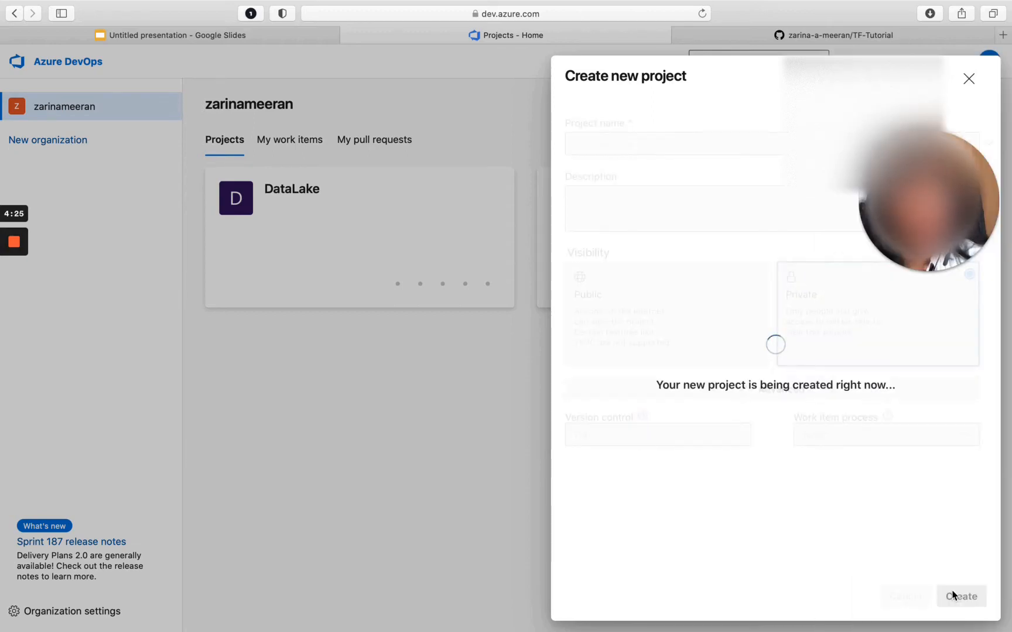
mouse_move(727, 324)
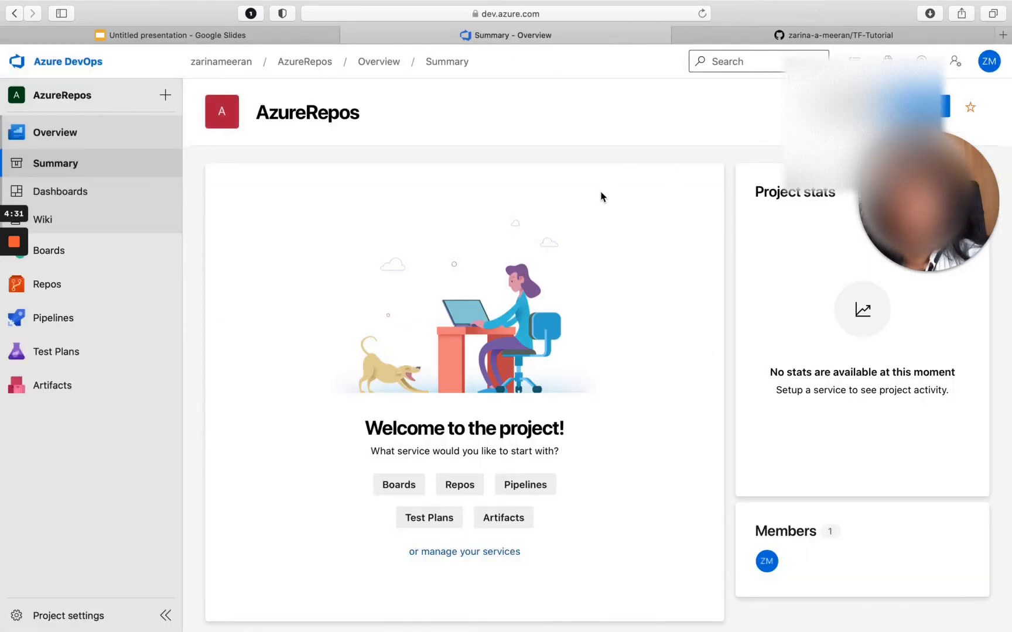
mouse_move(47, 284)
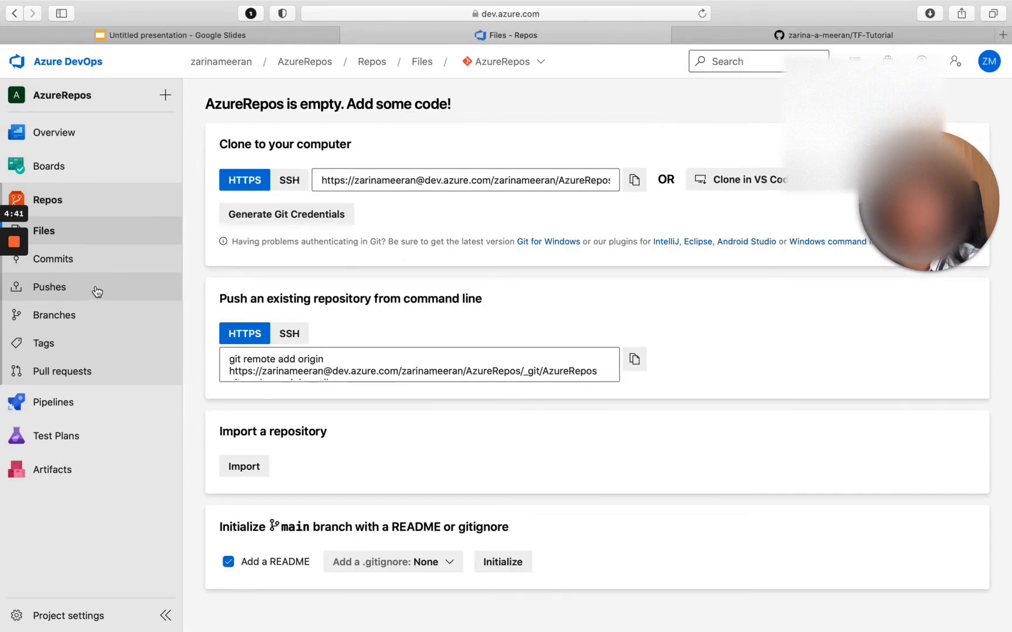
mouse_move(579, 106)
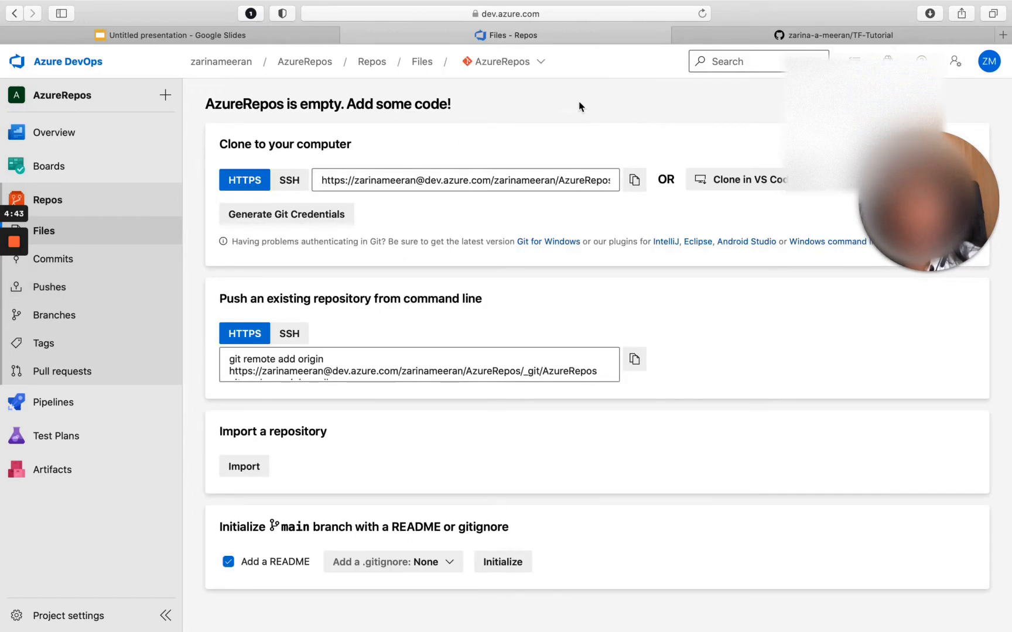
left_click(502, 61)
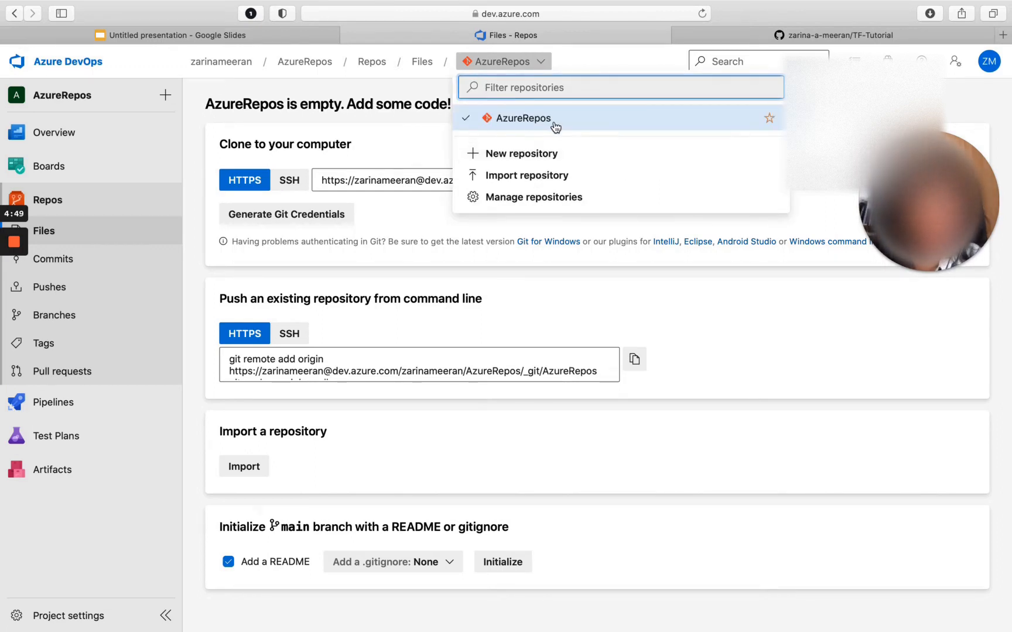
mouse_move(561, 197)
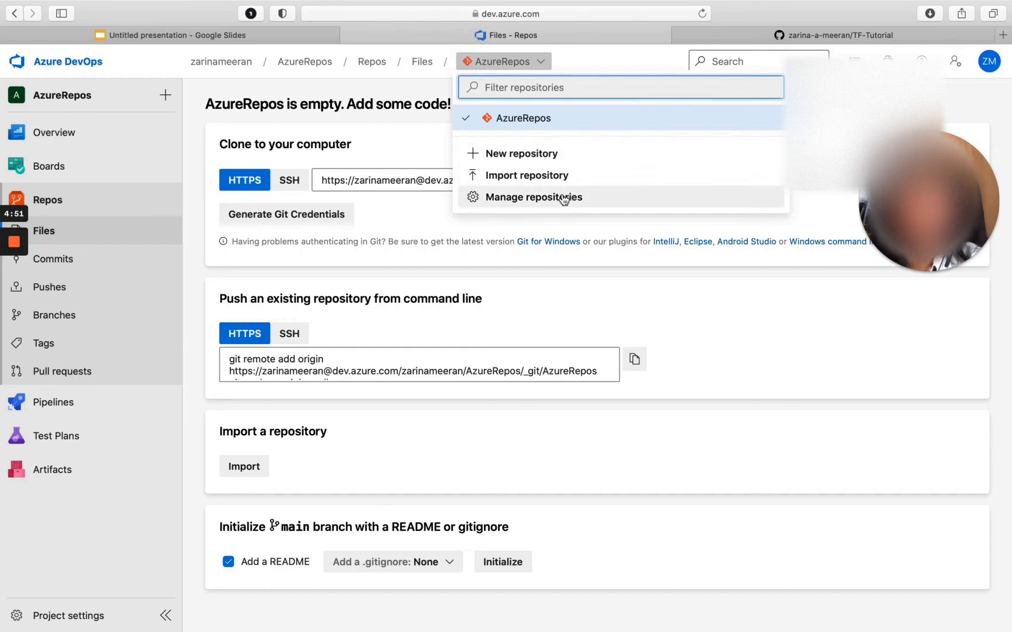
left_click(533, 197)
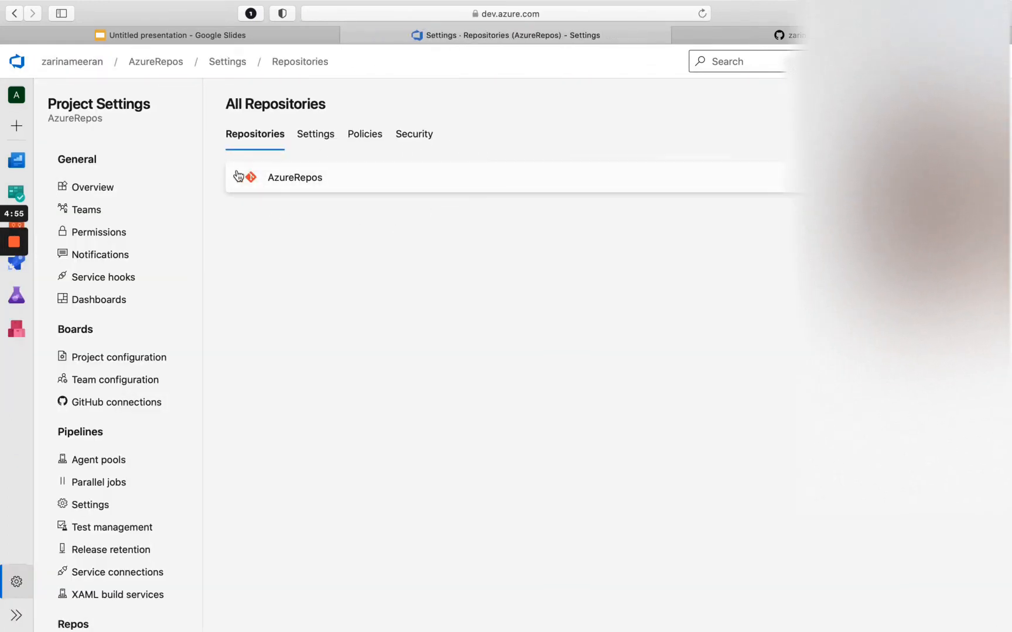
mouse_move(759, 197)
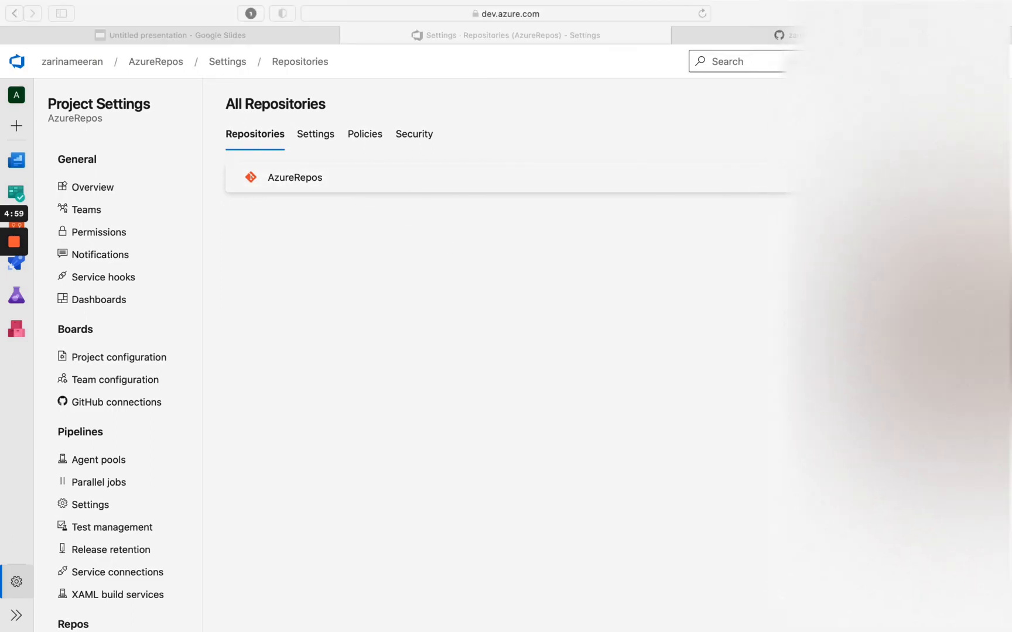
mouse_move(748, 265)
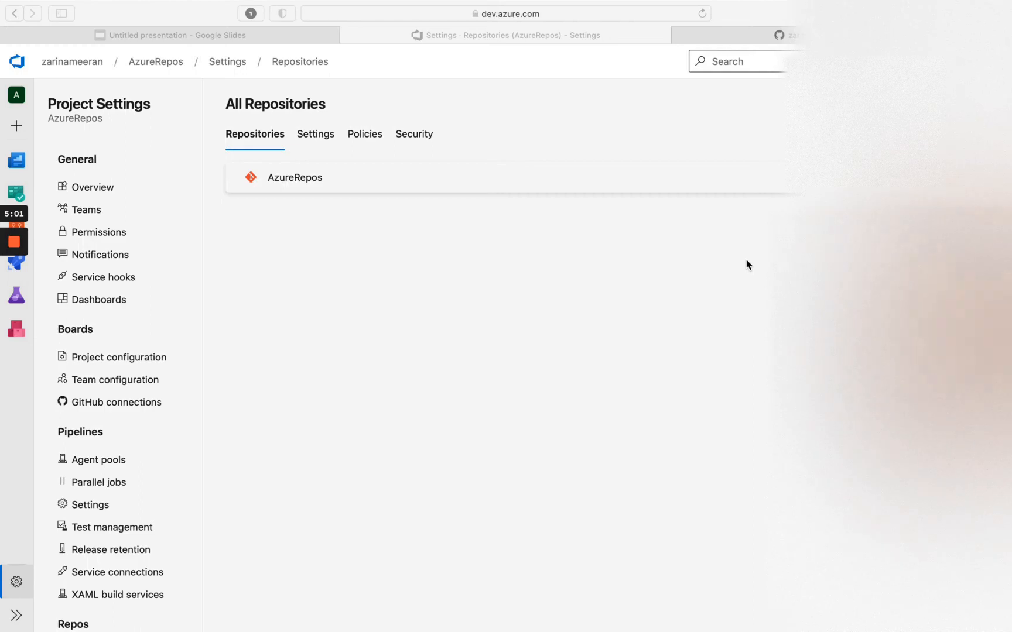
mouse_move(311, 177)
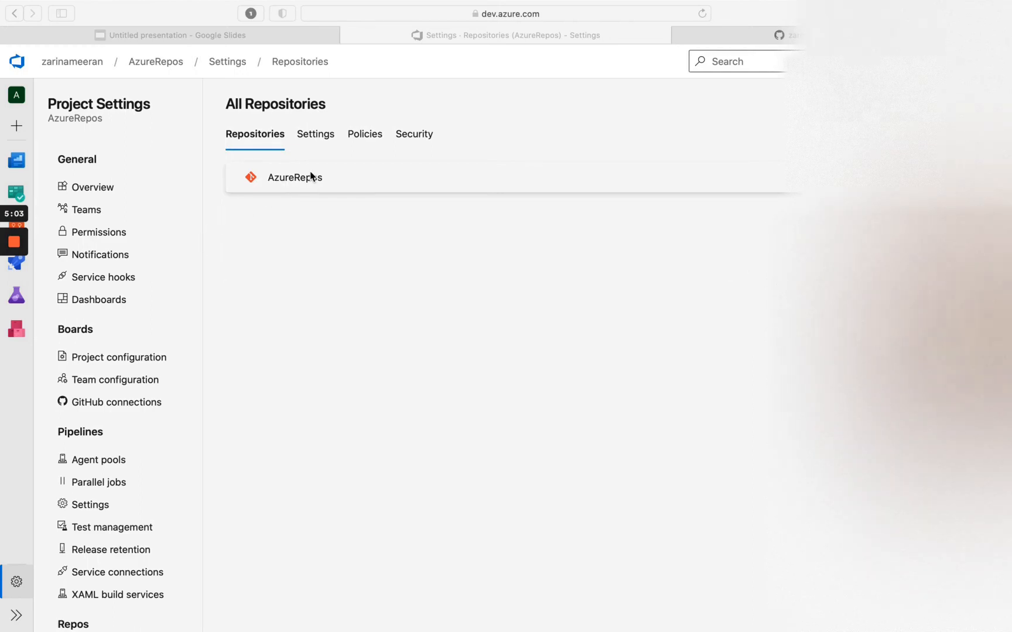
left_click(296, 177)
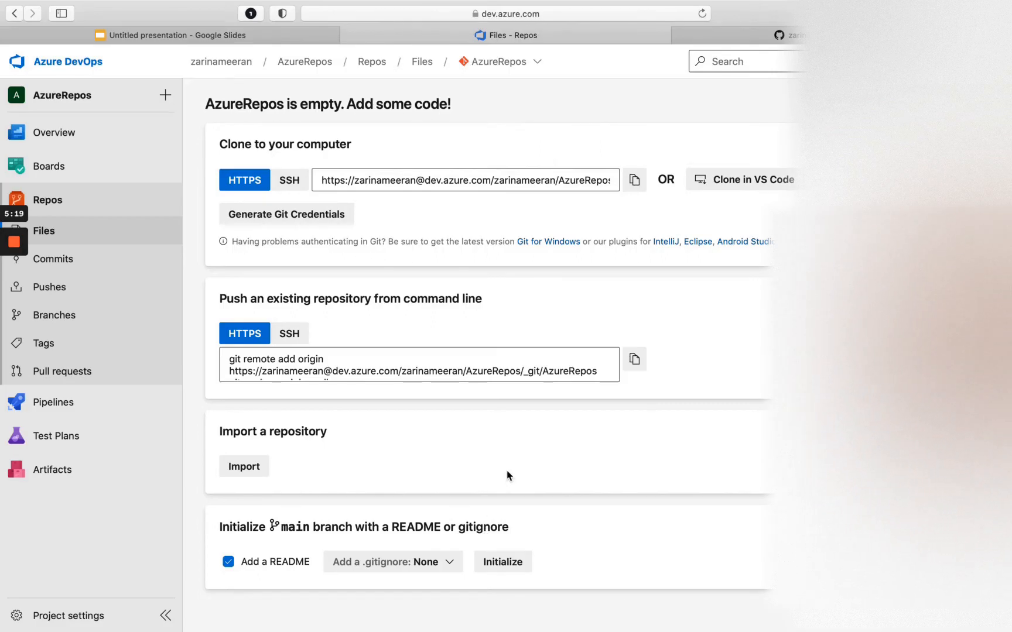
mouse_move(523, 541)
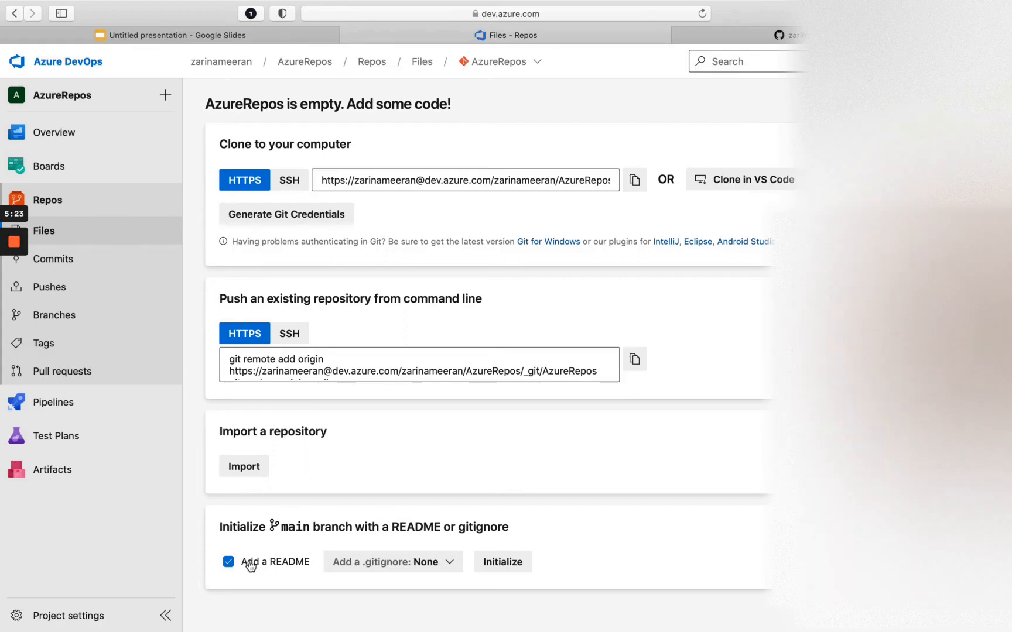
mouse_move(252, 570)
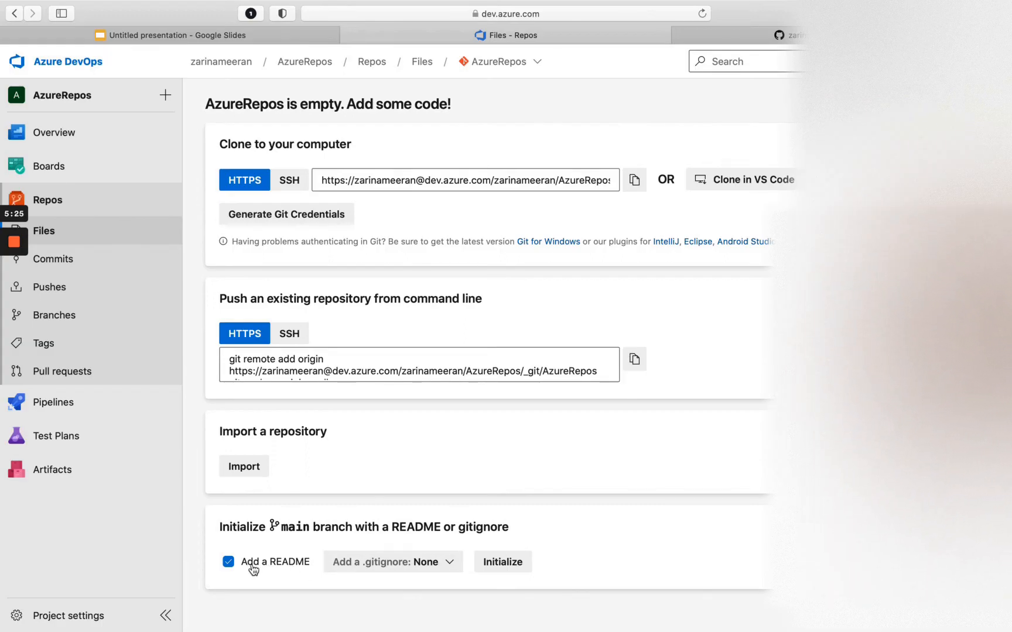
mouse_move(331, 579)
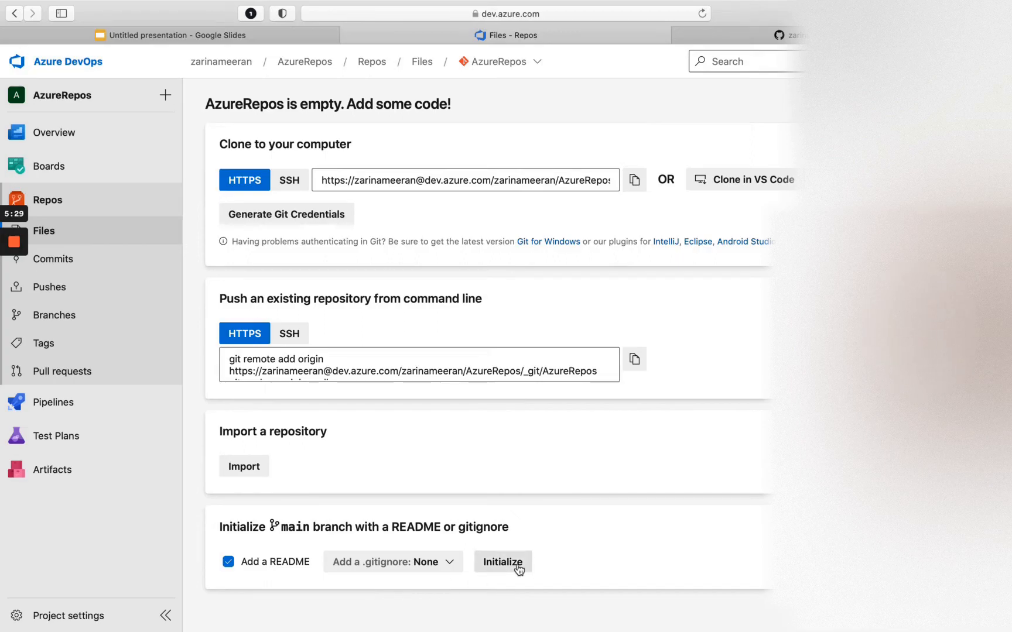
Step: Initialize the AzureRepos main branch with the 'Add a README' option checked
left_click(502, 562)
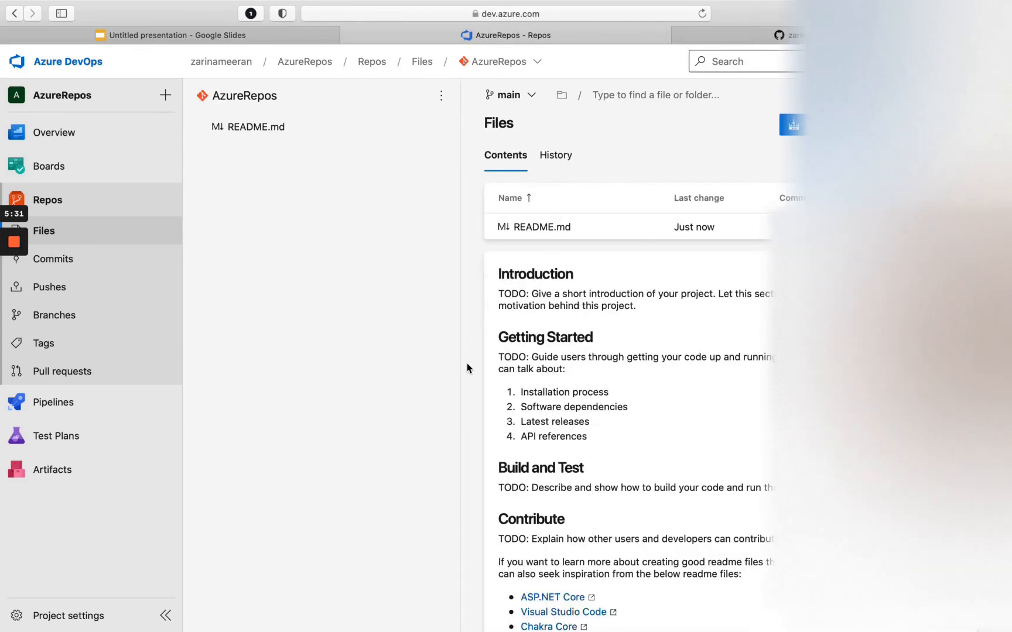
mouse_move(562, 140)
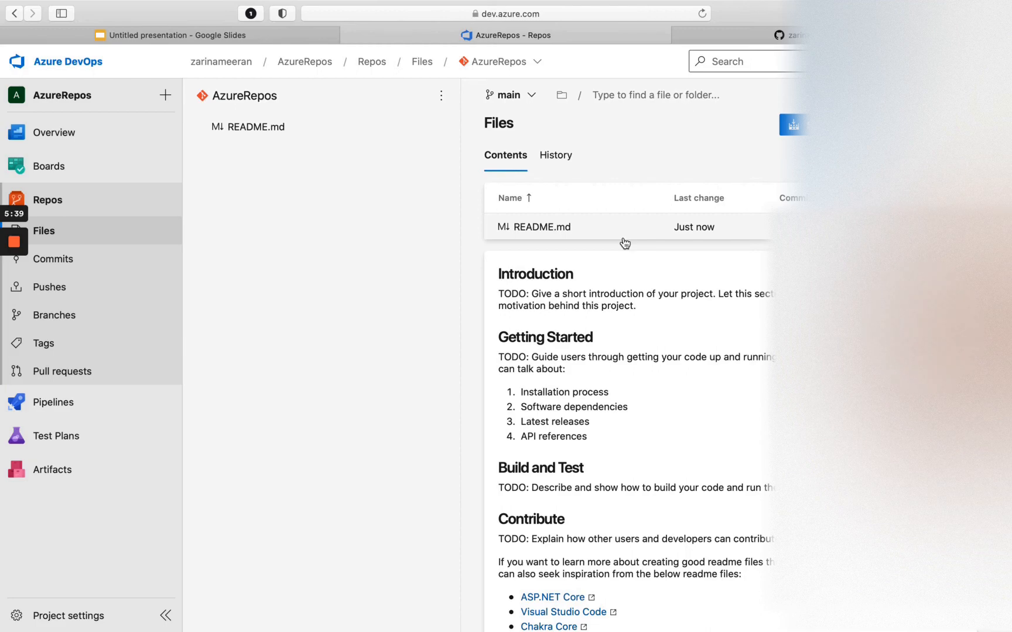
mouse_move(95, 267)
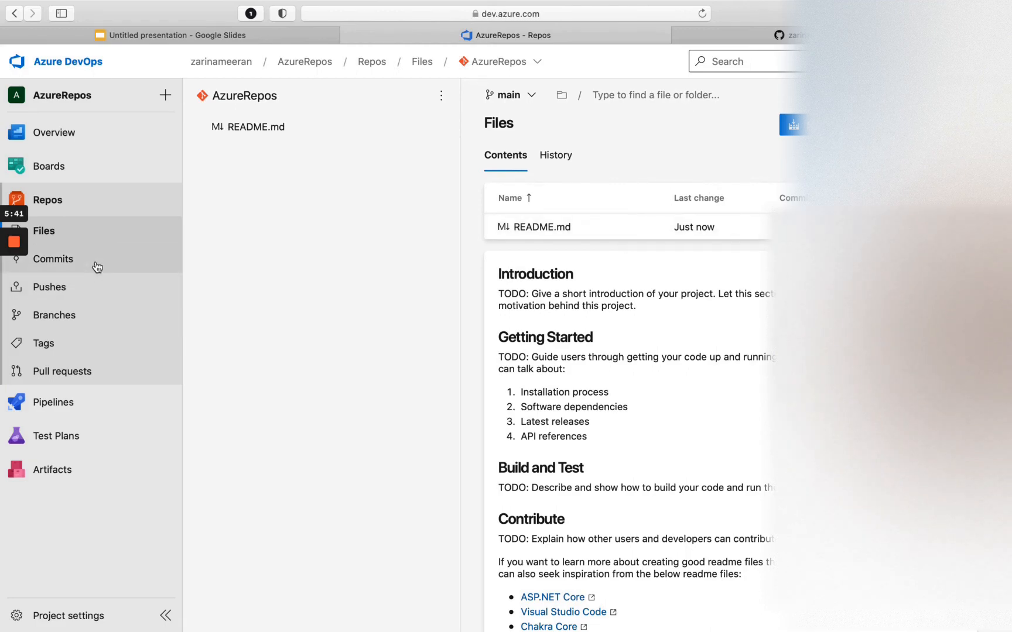
Step: Check the README commit, then open Files and the Clone panel for the HTTPS URL
left_click(55, 259)
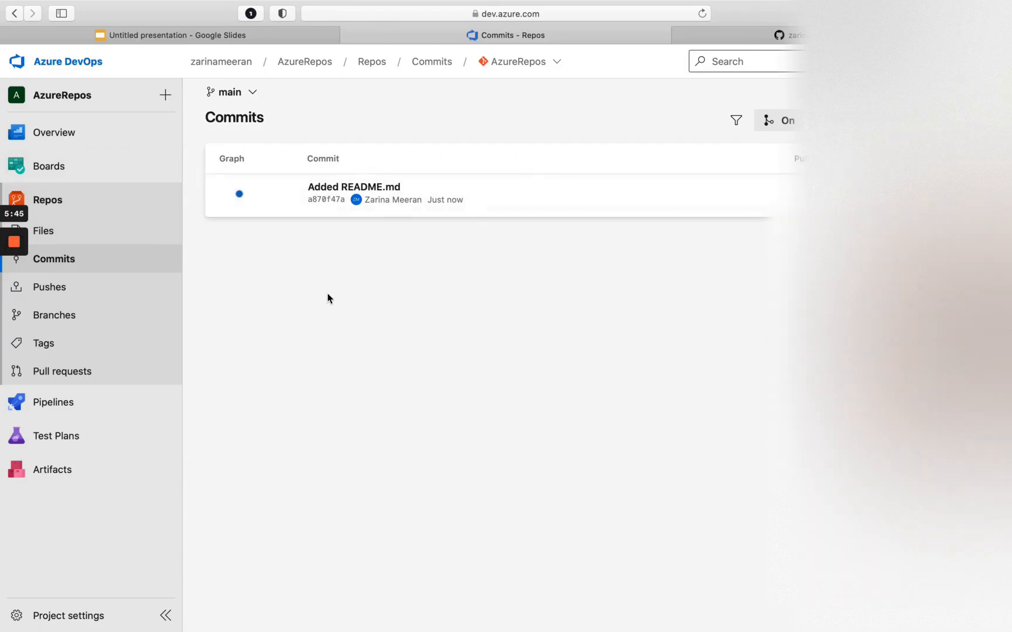
mouse_move(410, 266)
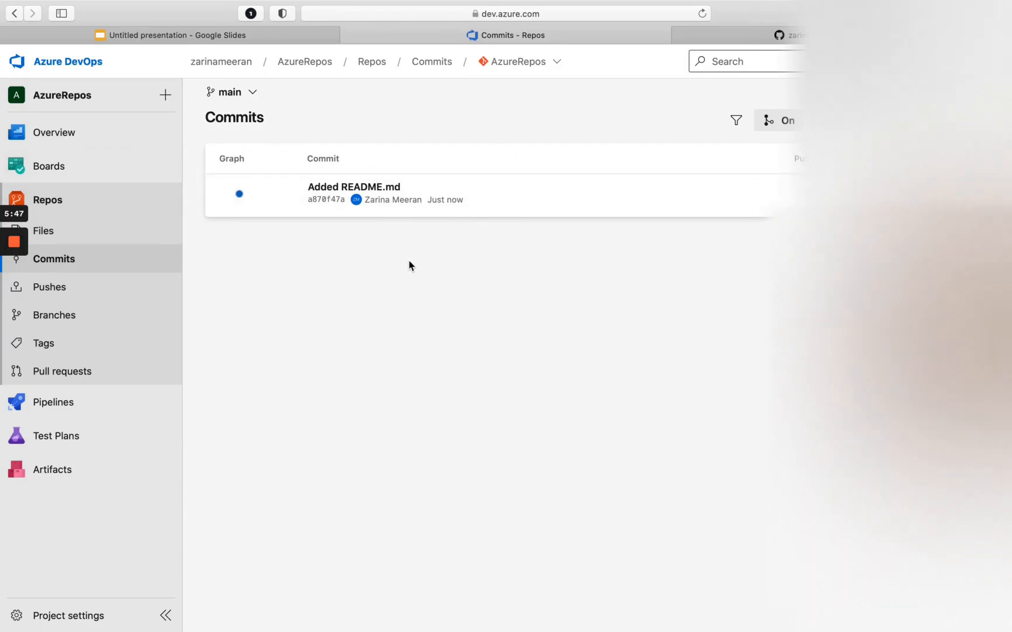
mouse_move(89, 234)
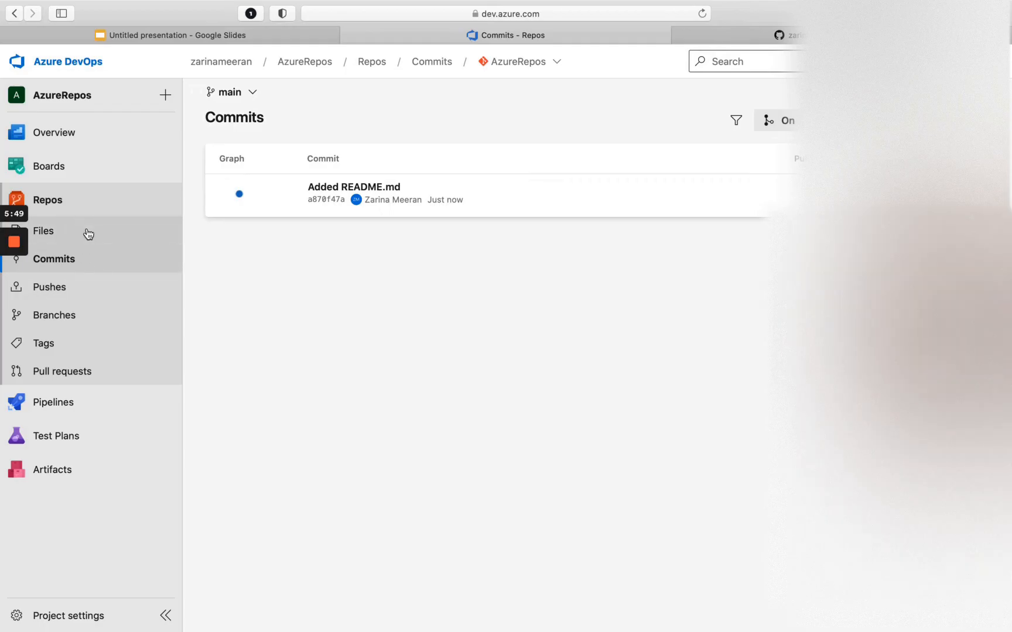
left_click(44, 231)
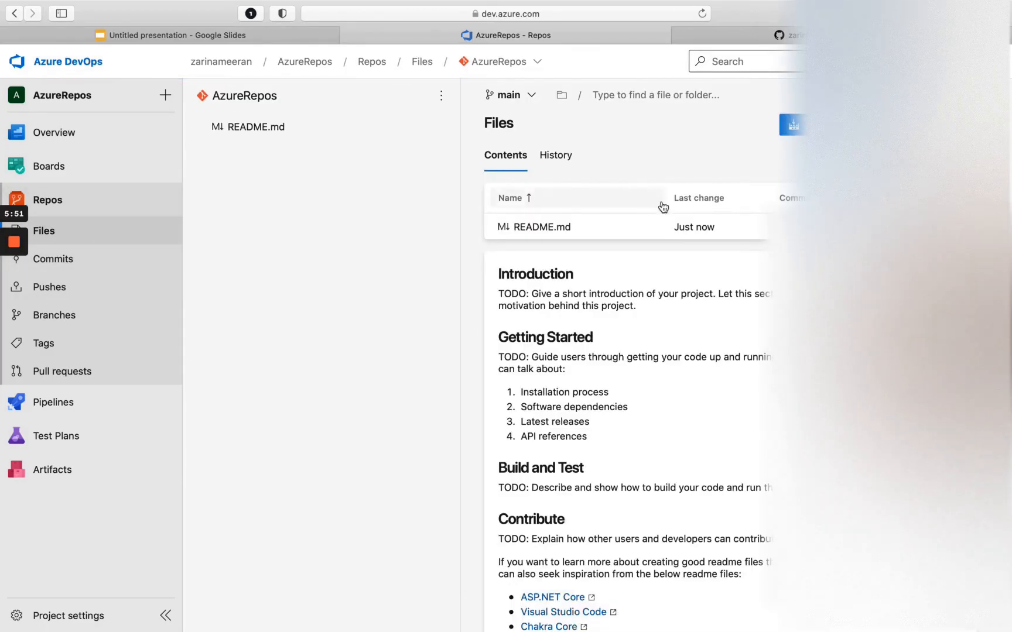
left_click(795, 125)
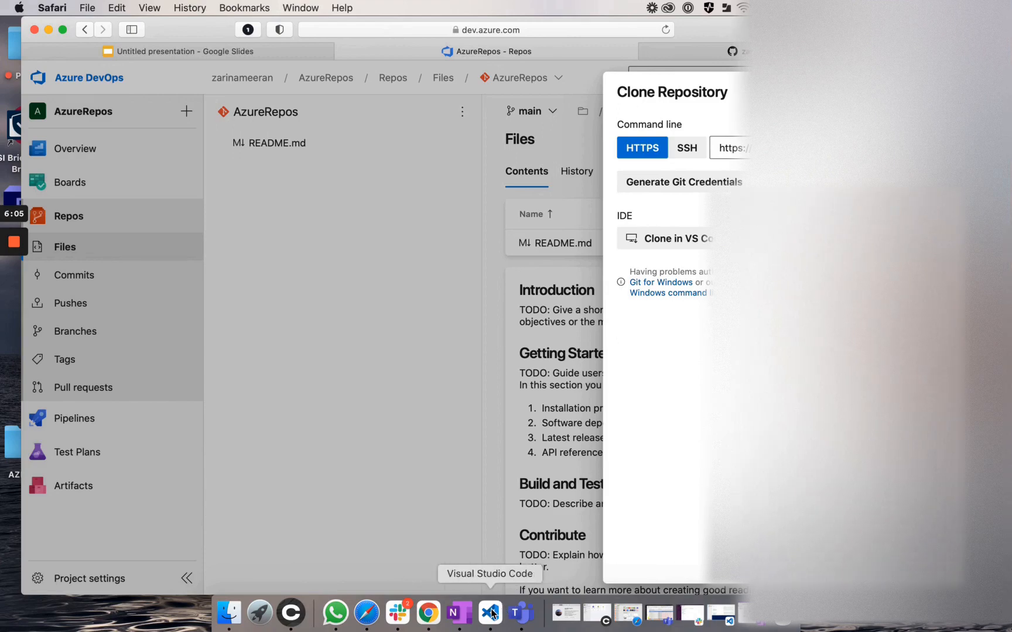
Step: In the VS Code terminal, run git init and git clone AzureRepos, then expand the cloned folder
left_click(492, 613)
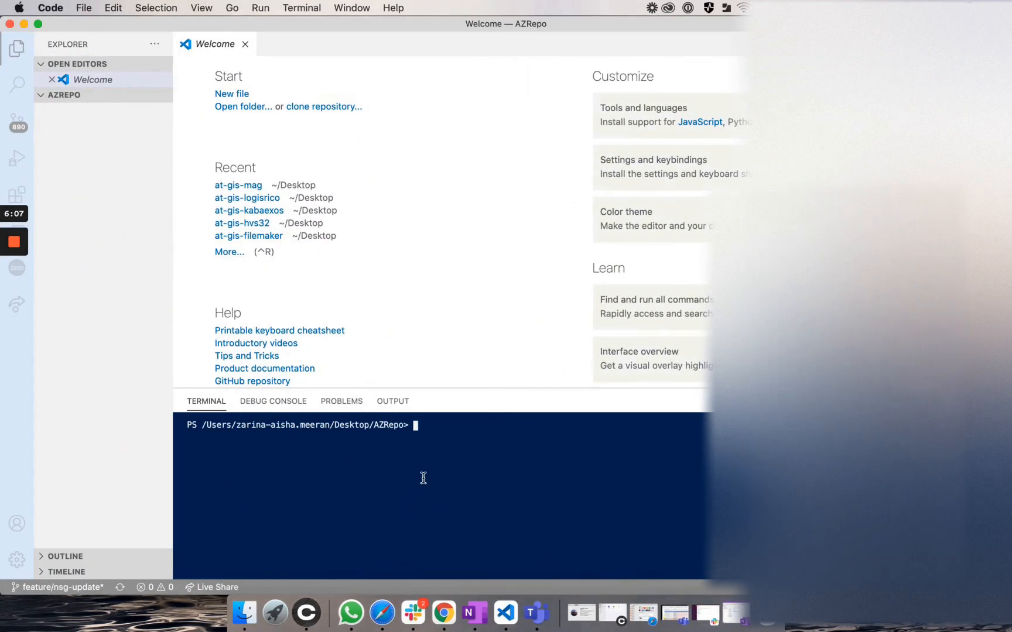
mouse_move(476, 448)
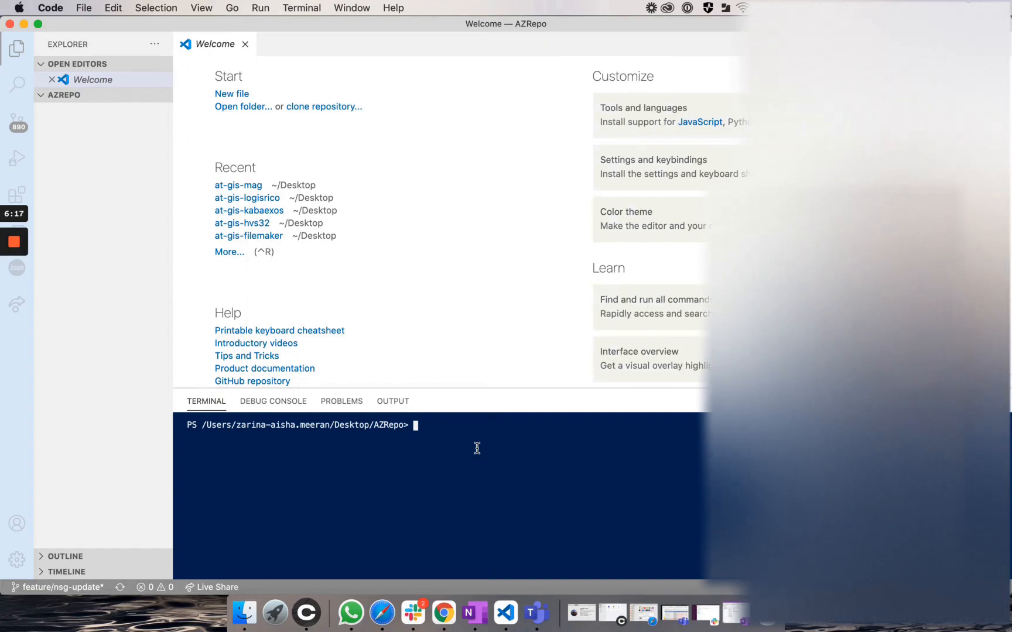
type("git")
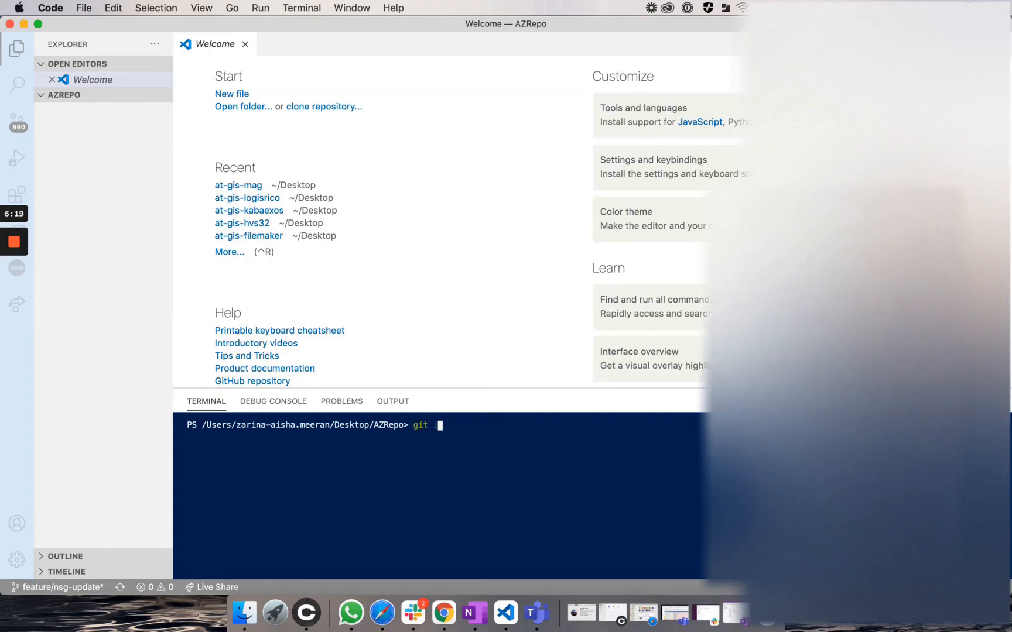
type("init")
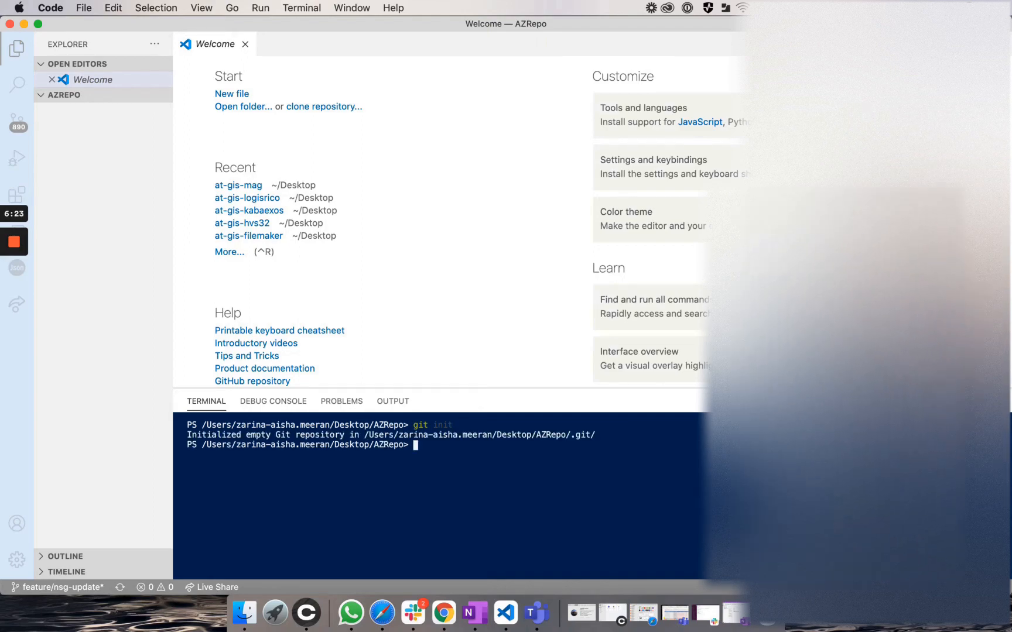
type("g")
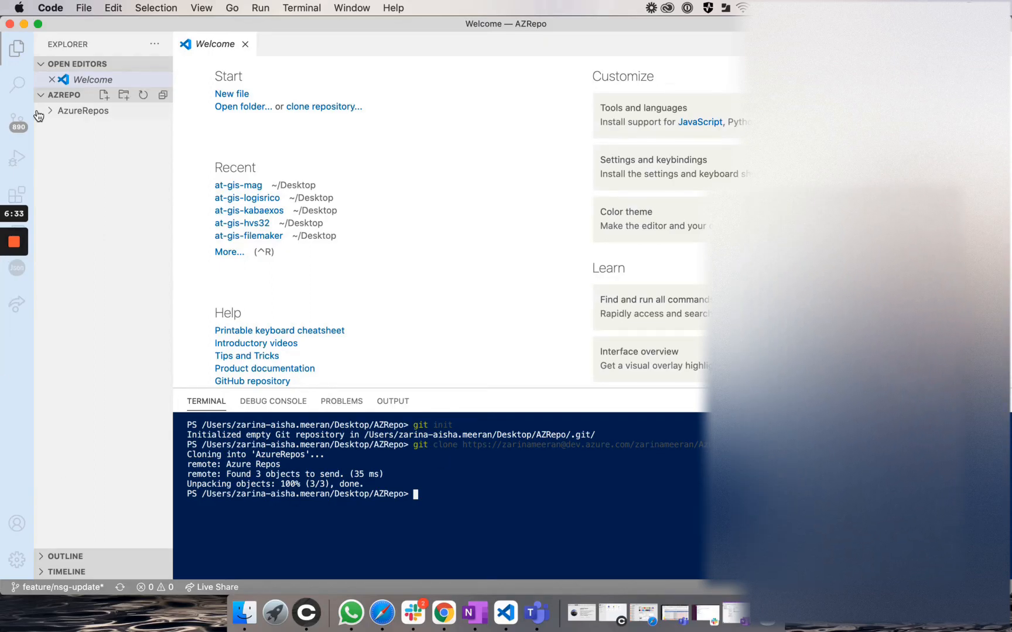
left_click(83, 110)
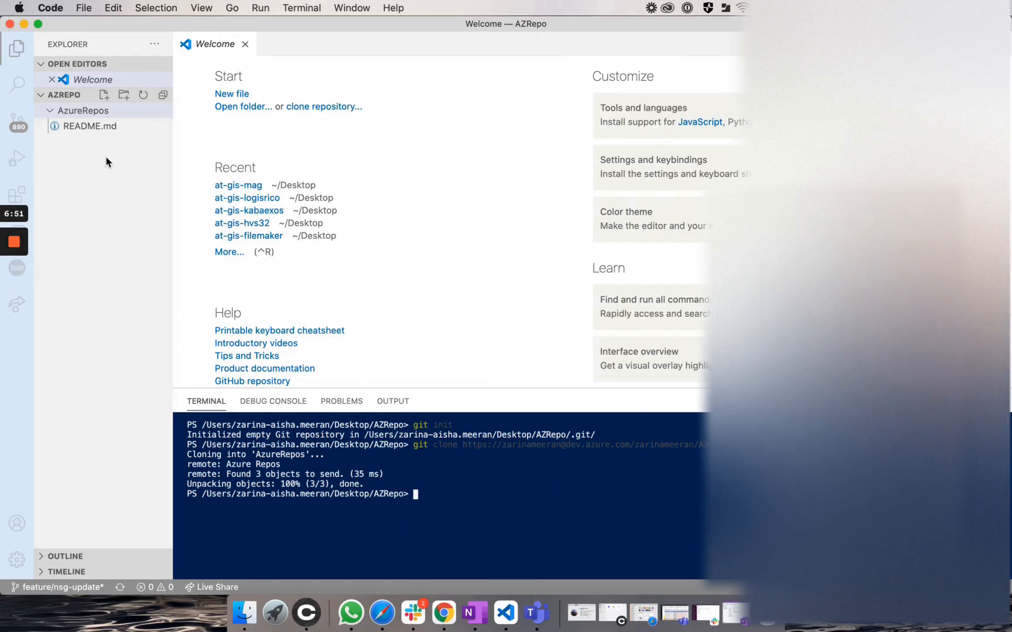
Step: Create an empty main.tf file inside the AzureRepos folder
right_click(84, 110)
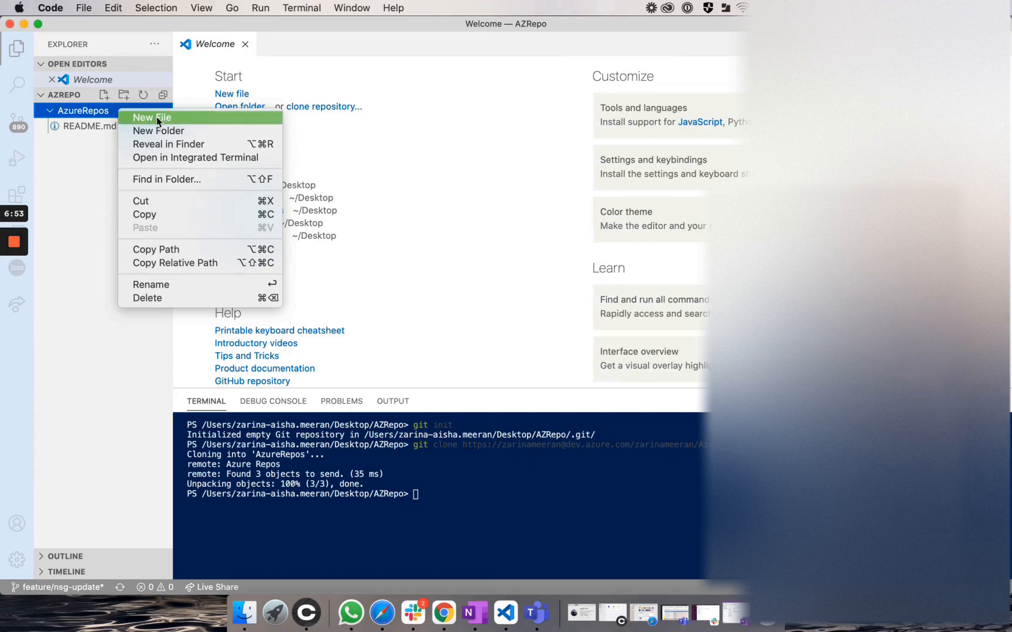
left_click(151, 117)
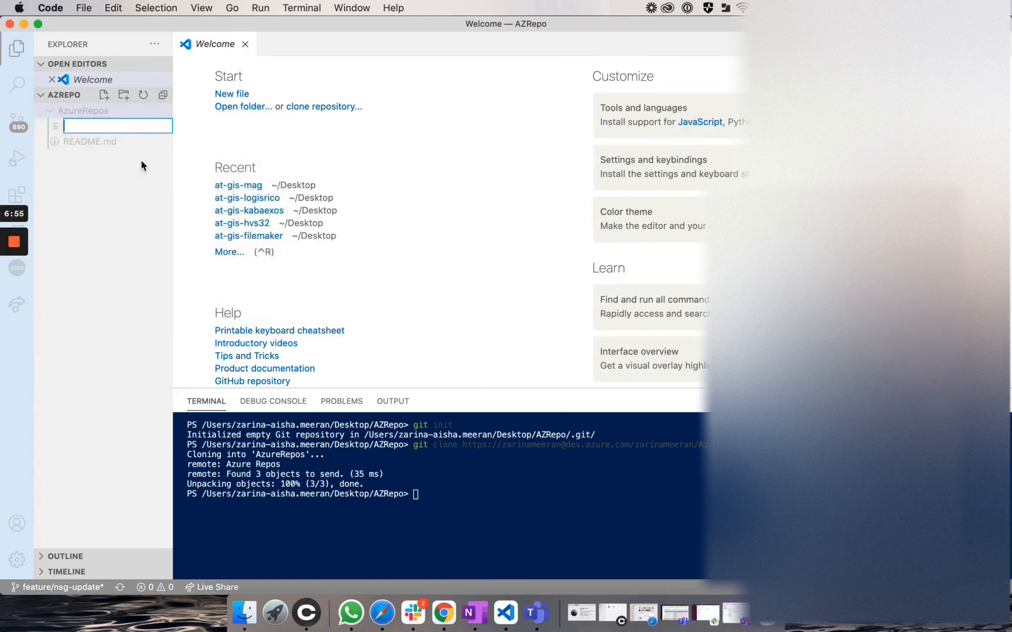
type("main")
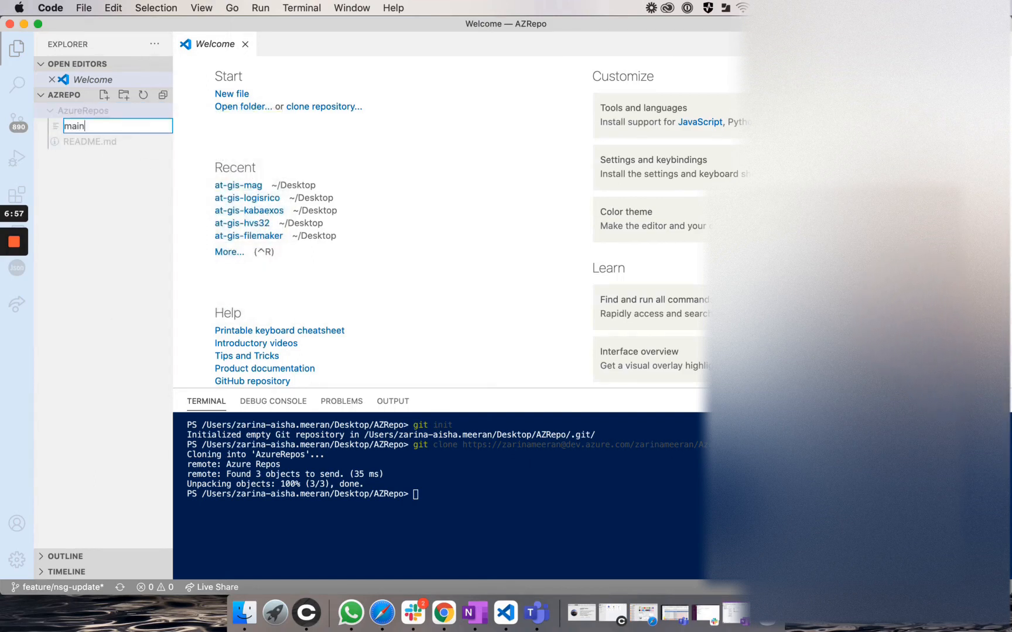
type(".tf")
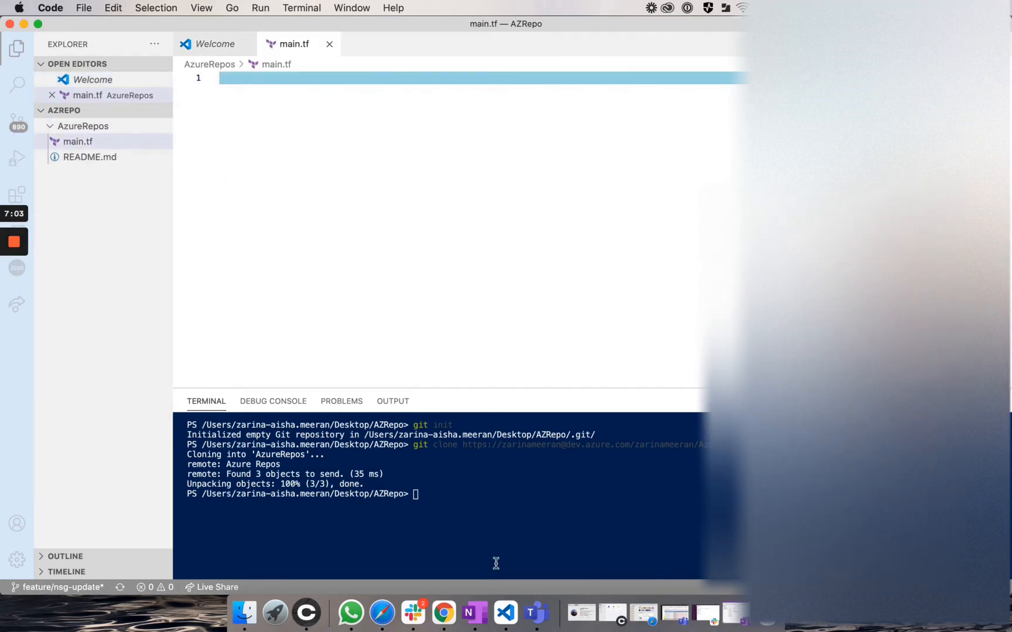
mouse_move(492, 500)
type("git status")
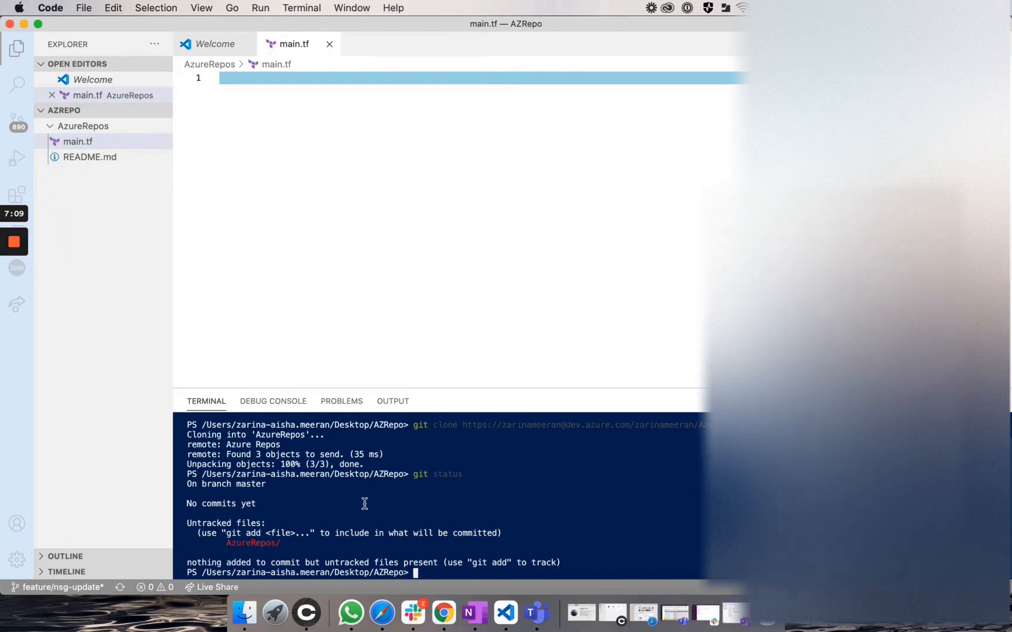
mouse_move(300, 543)
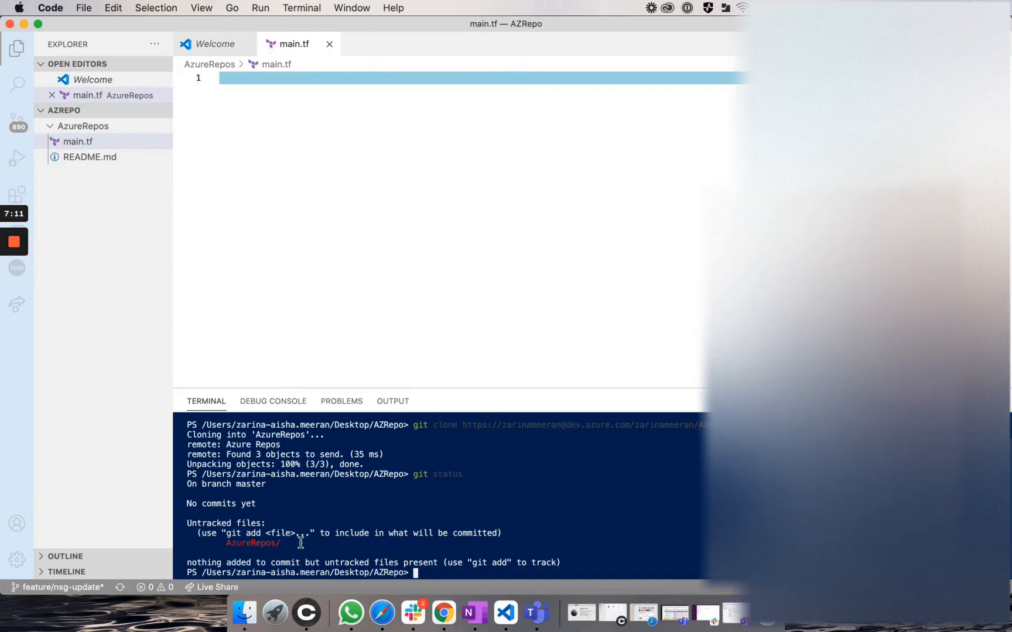
mouse_move(462, 543)
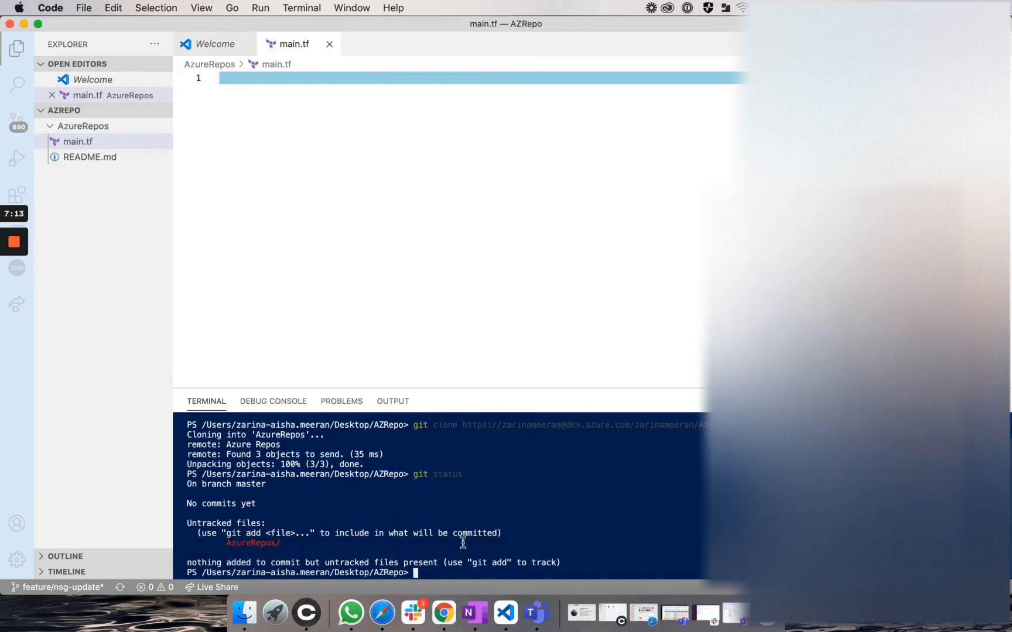
Step: Change into ./AzureRepos/ and run git status to see main.tf listed
type("cd")
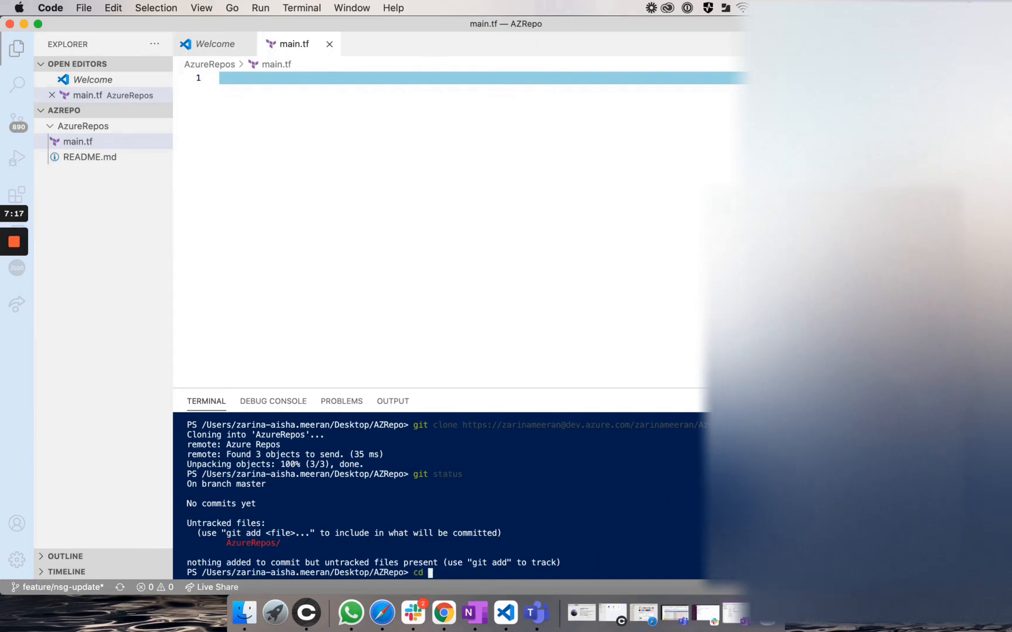
type("./AzureRepos/")
type("git stat")
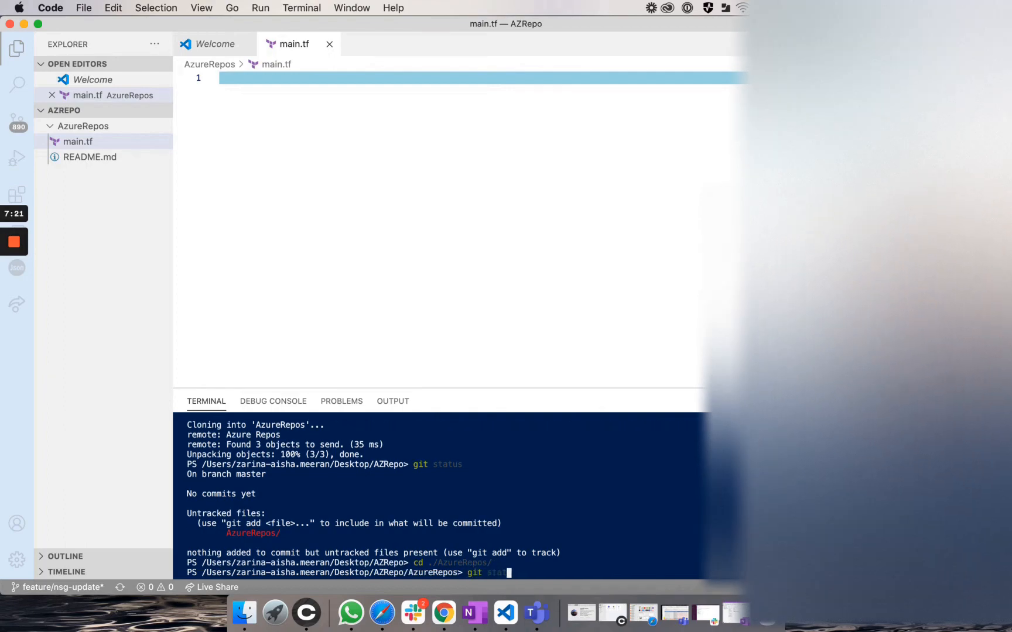
key("Enter")
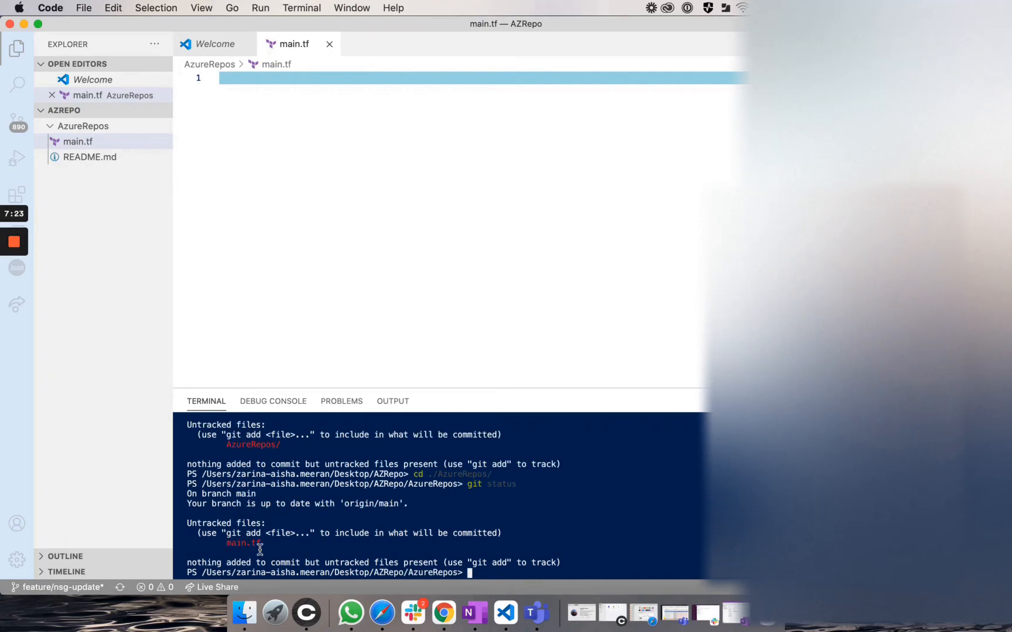
double_click(243, 543)
type("git add ./main.tf")
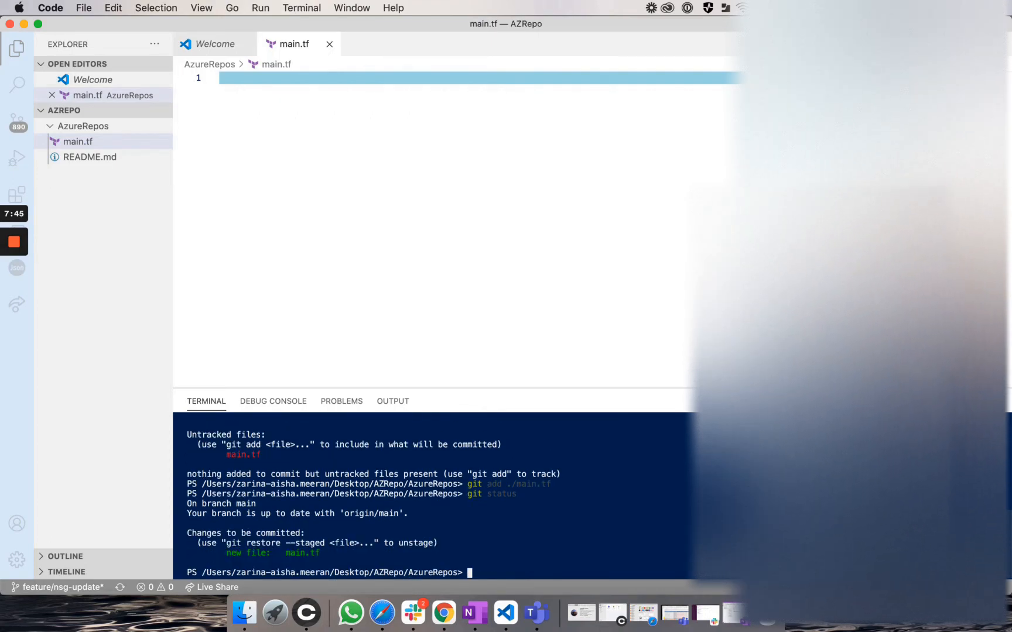
Step: Commit main.tf with the message 'adding the main.tf file'
type("git commit -m \"")
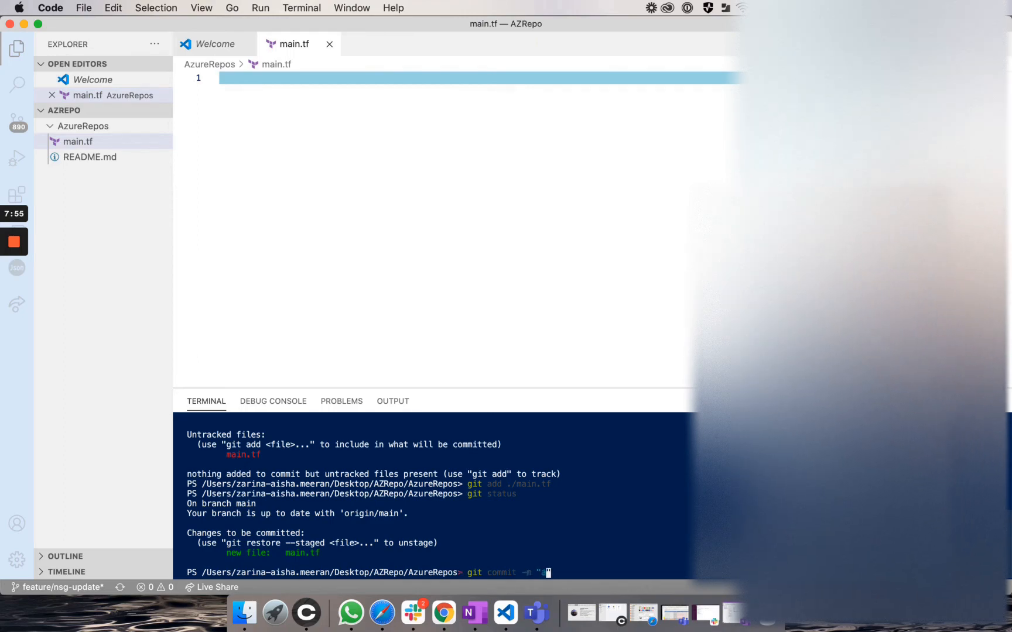
type("adding the main")
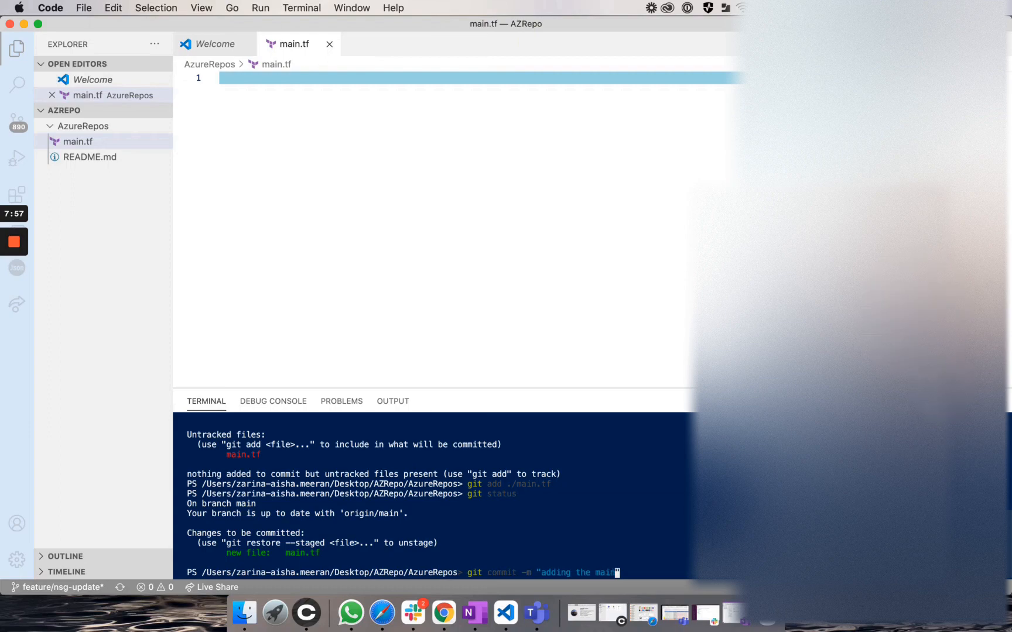
type(".tf file\"")
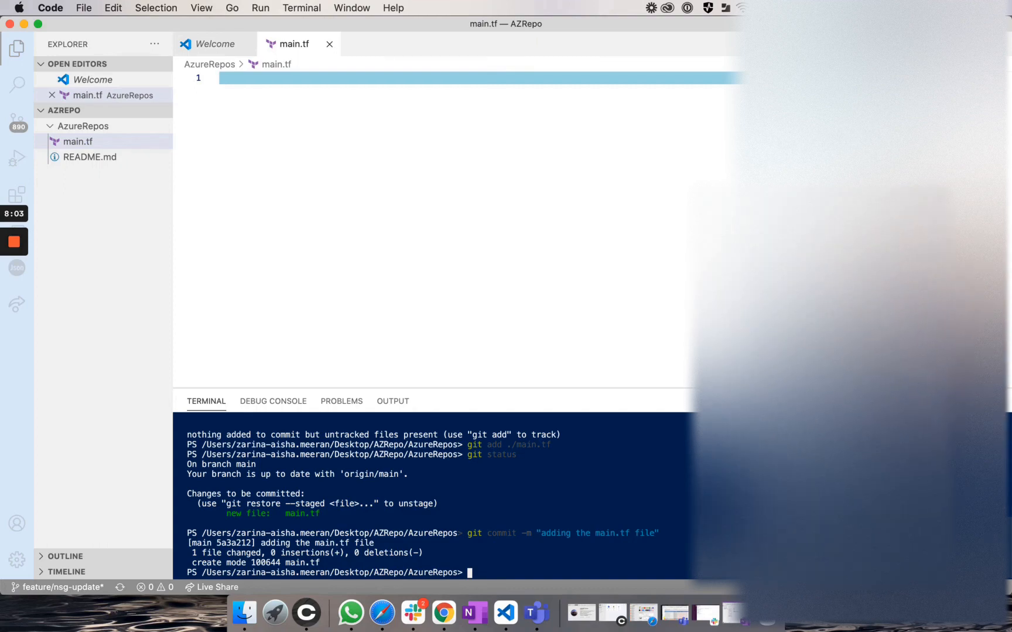
Step: Push the commit to origin main
type("git push origin")
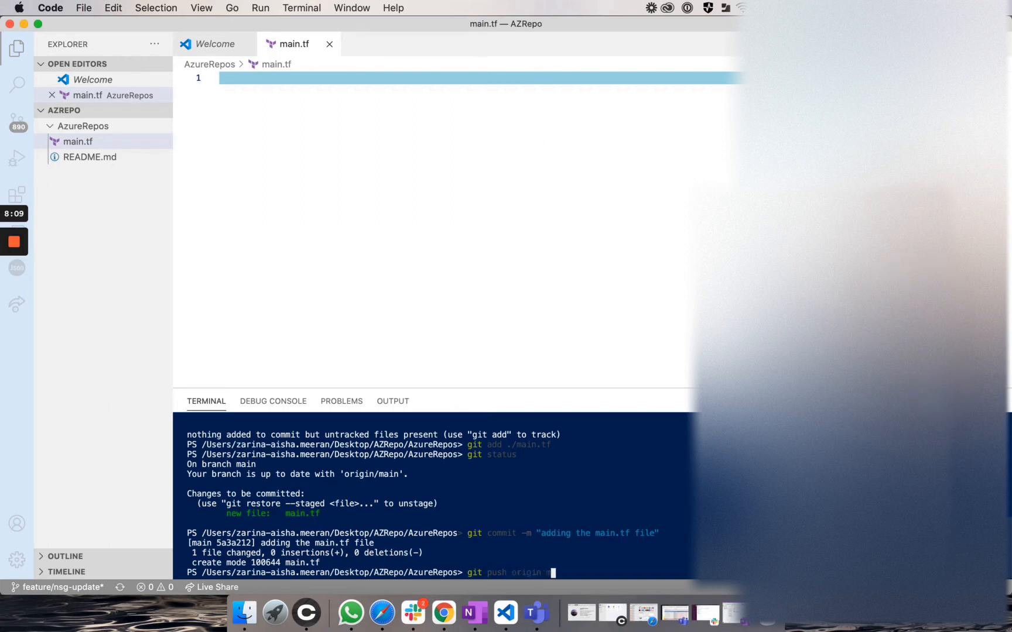
type("main")
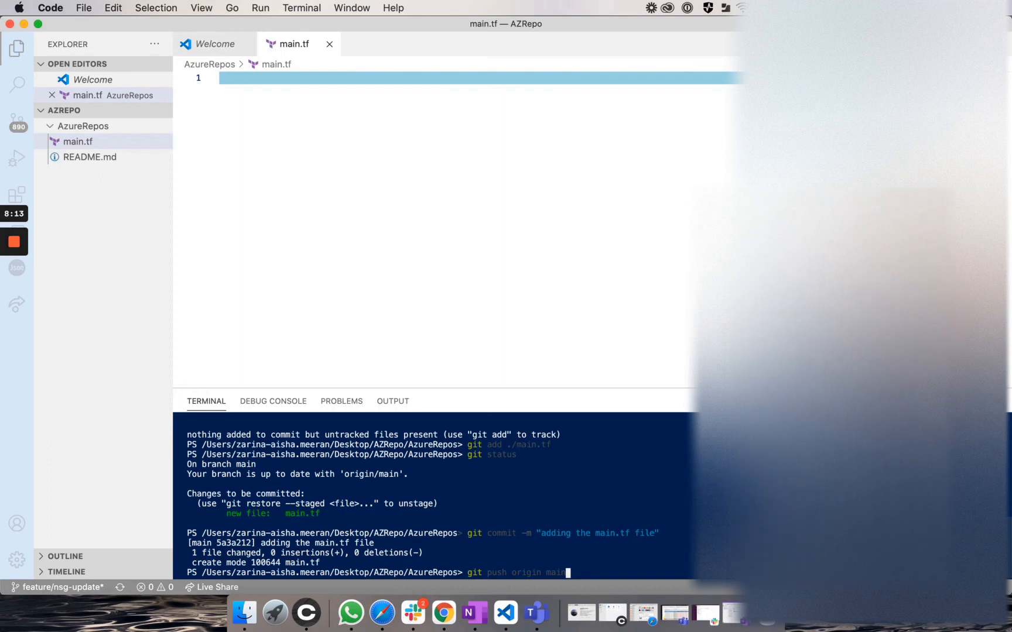
key("enter")
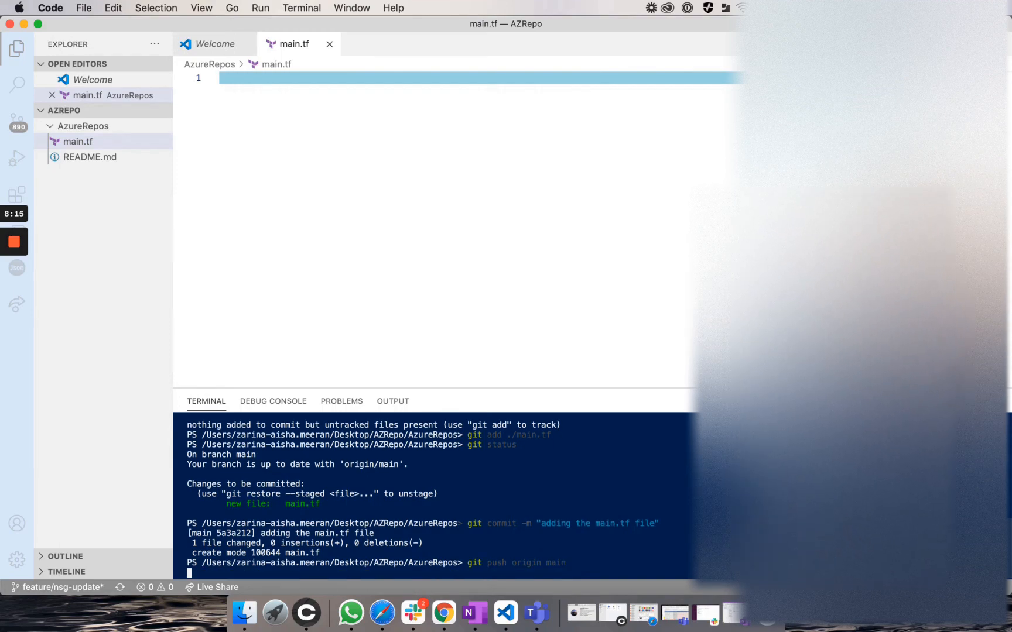
key("Return")
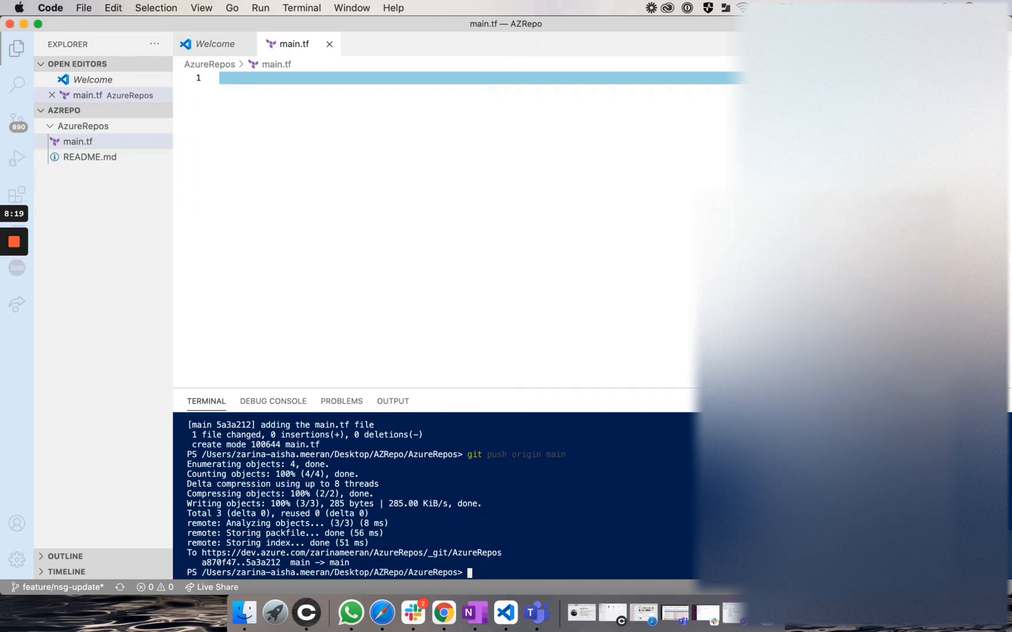
Step: Reload AzureRepos in the browser and open the newly pushed main.tf
left_click(382, 611)
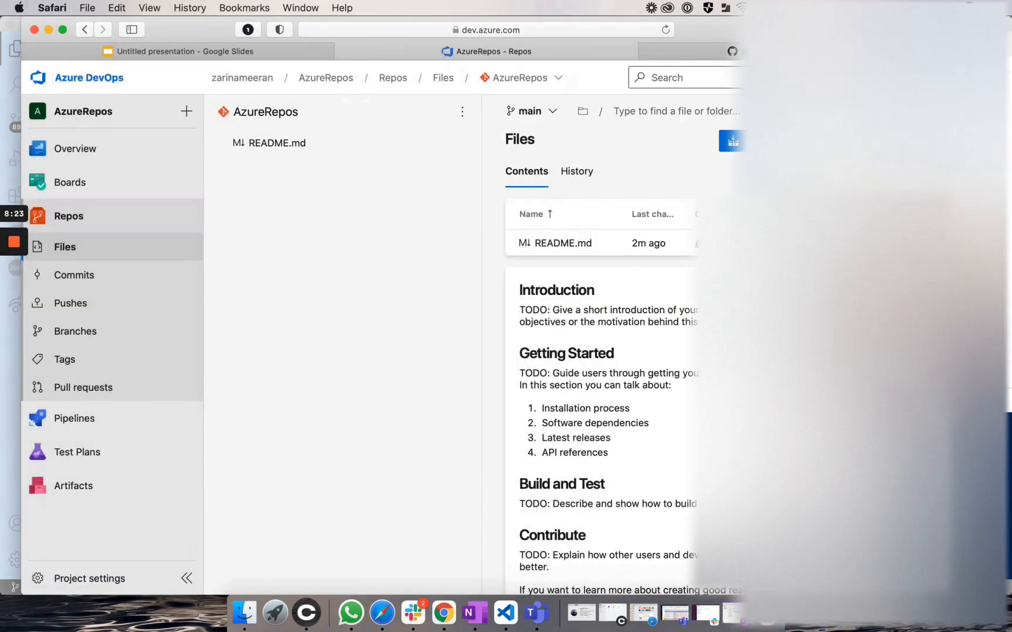
left_click(666, 30)
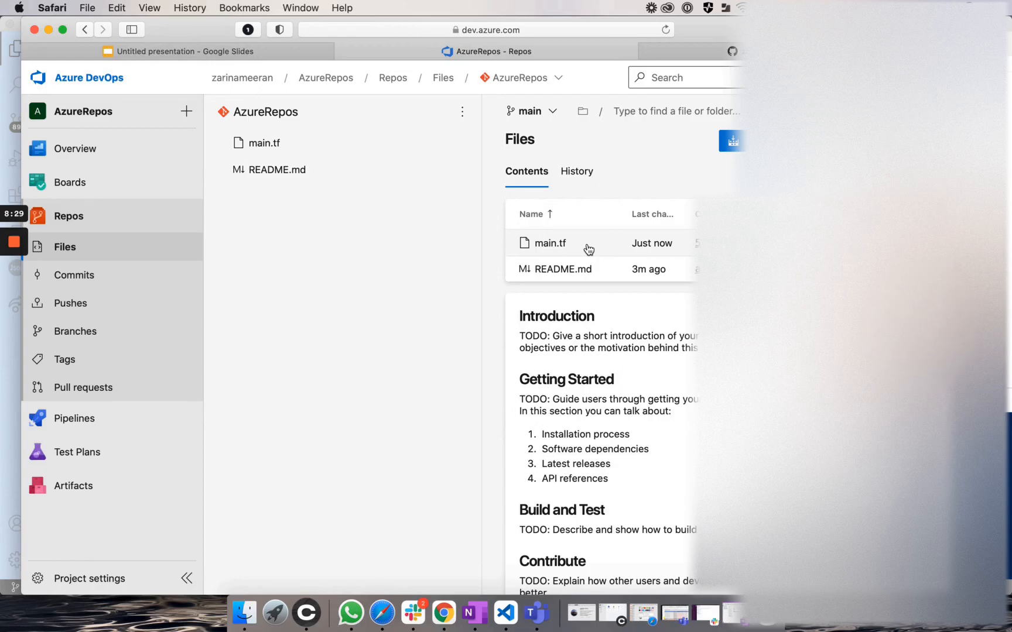
left_click(74, 274)
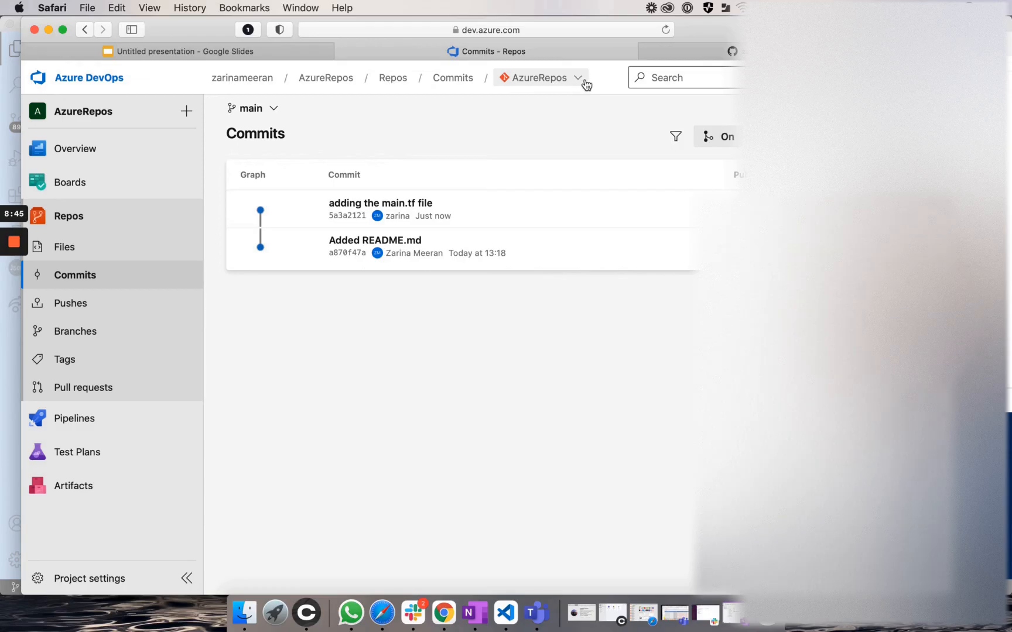
mouse_move(583, 83)
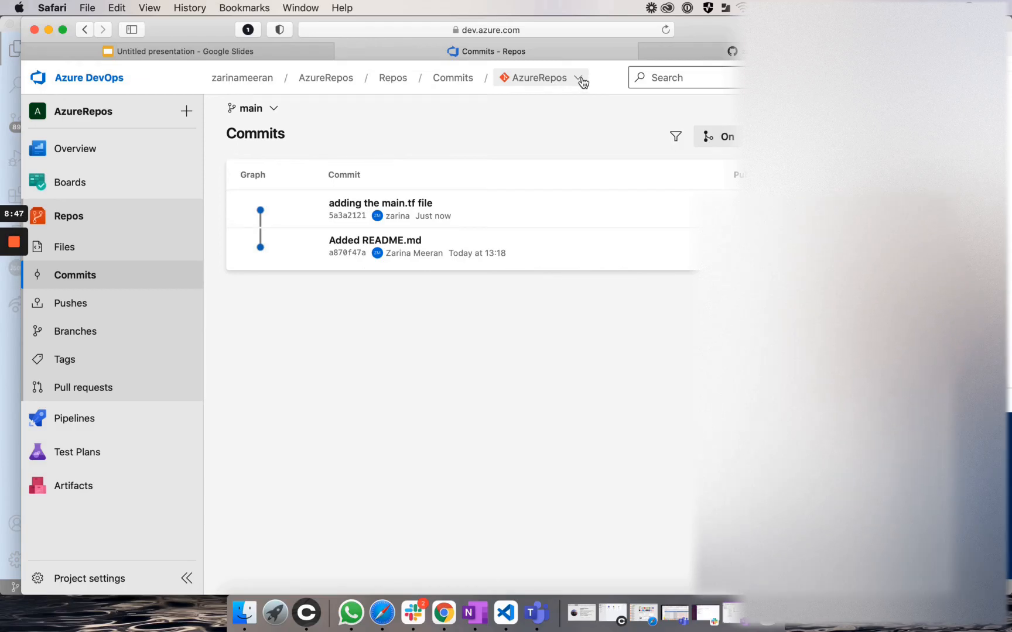
left_click(539, 77)
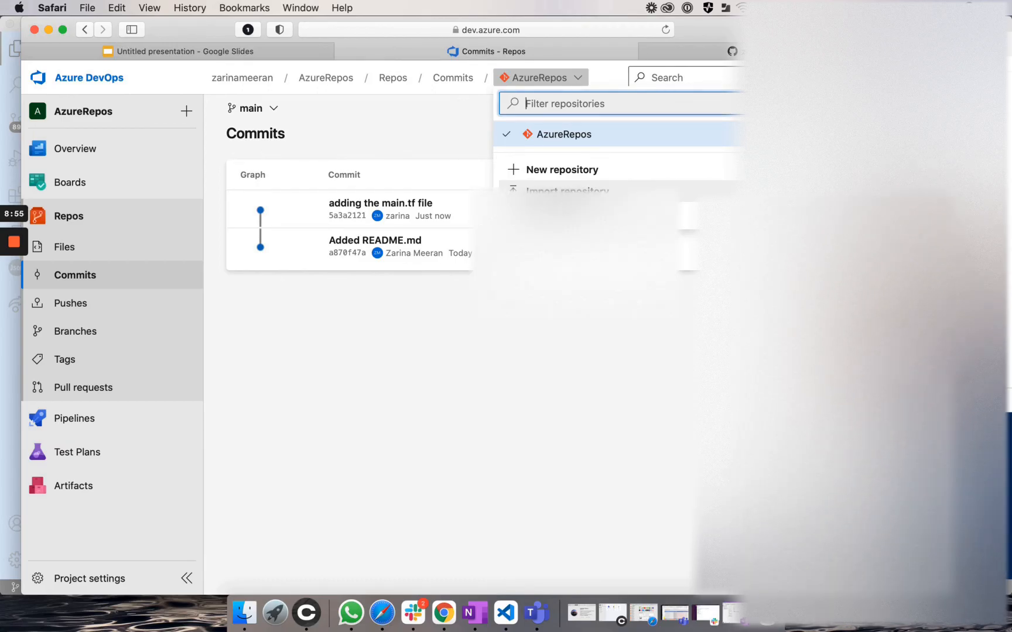
left_click(569, 191)
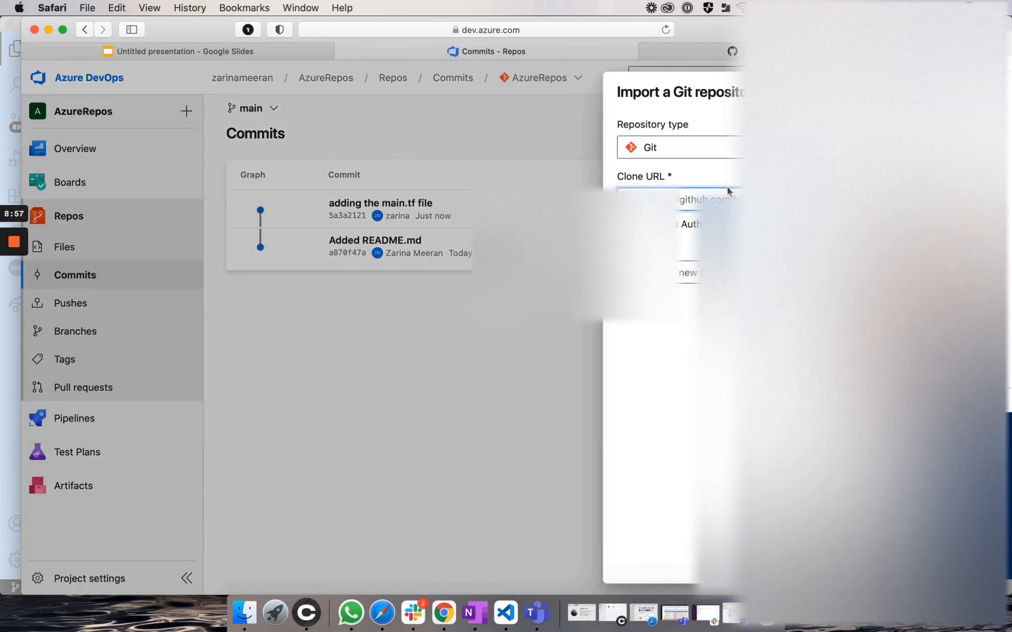
left_click(792, 51)
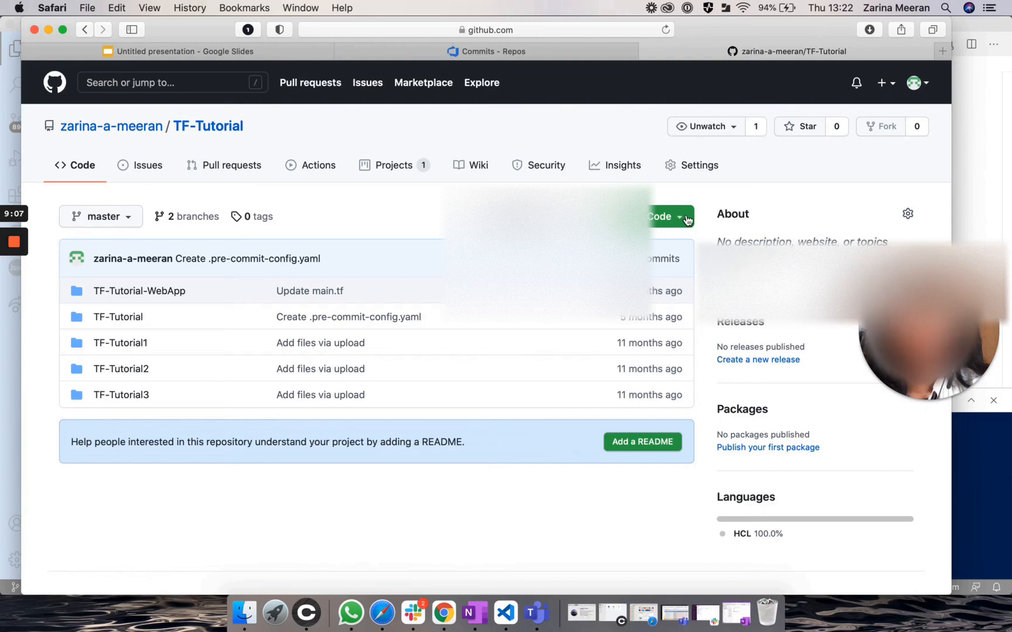
left_click(664, 216)
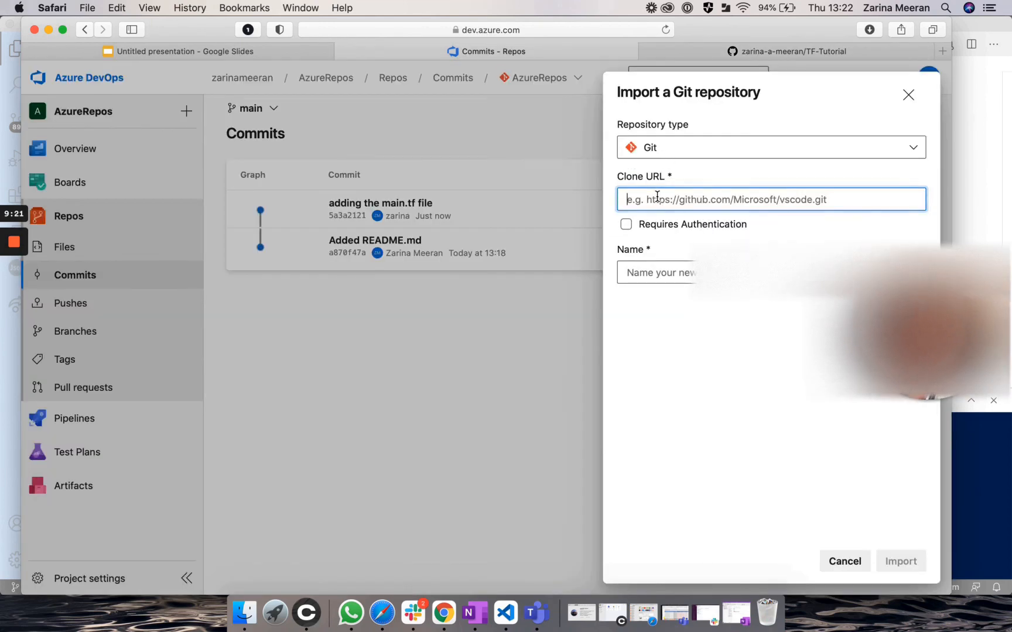
type("https://github.com/zarina-a-meeran/TF-Tutorial.git")
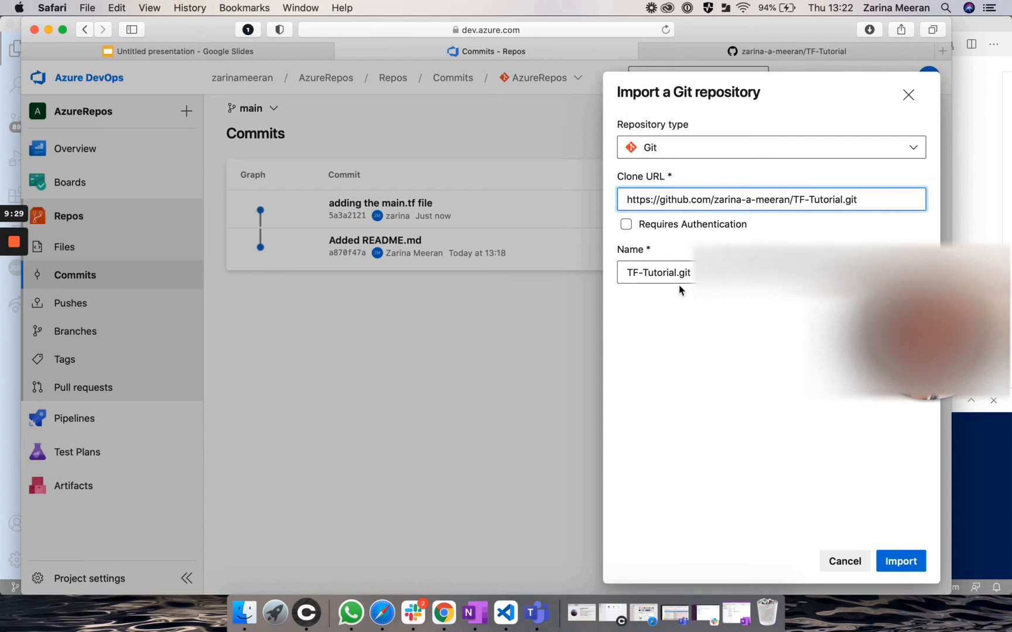
left_click(655, 273)
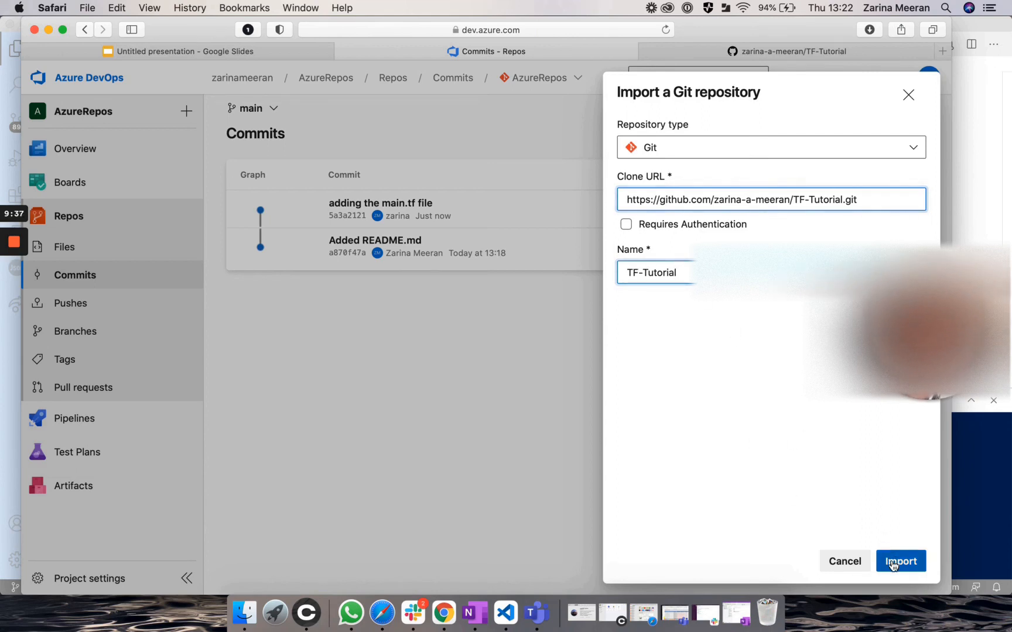
left_click(900, 561)
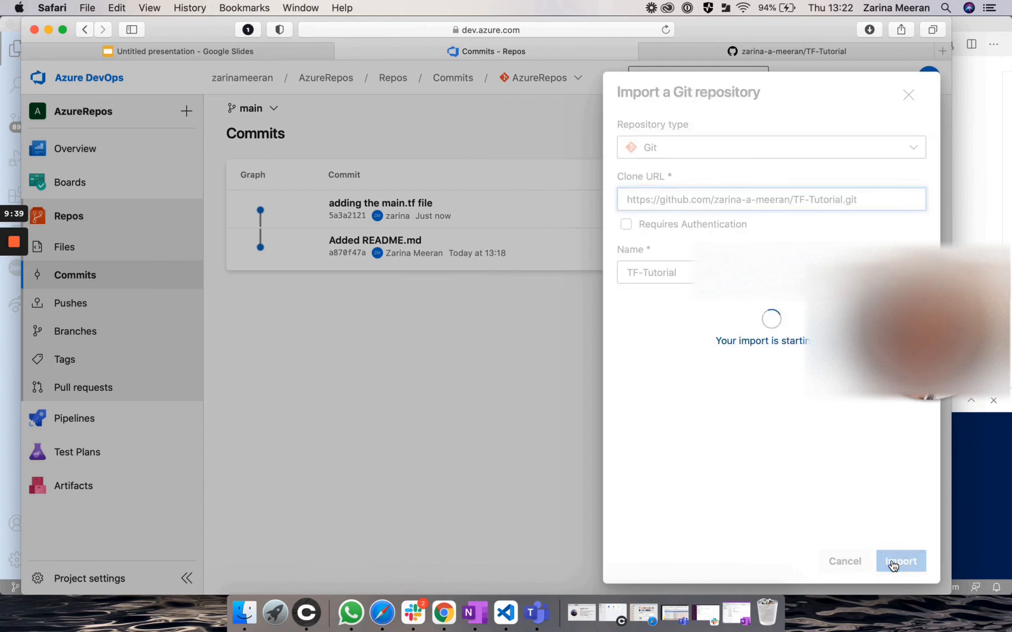
left_click(900, 561)
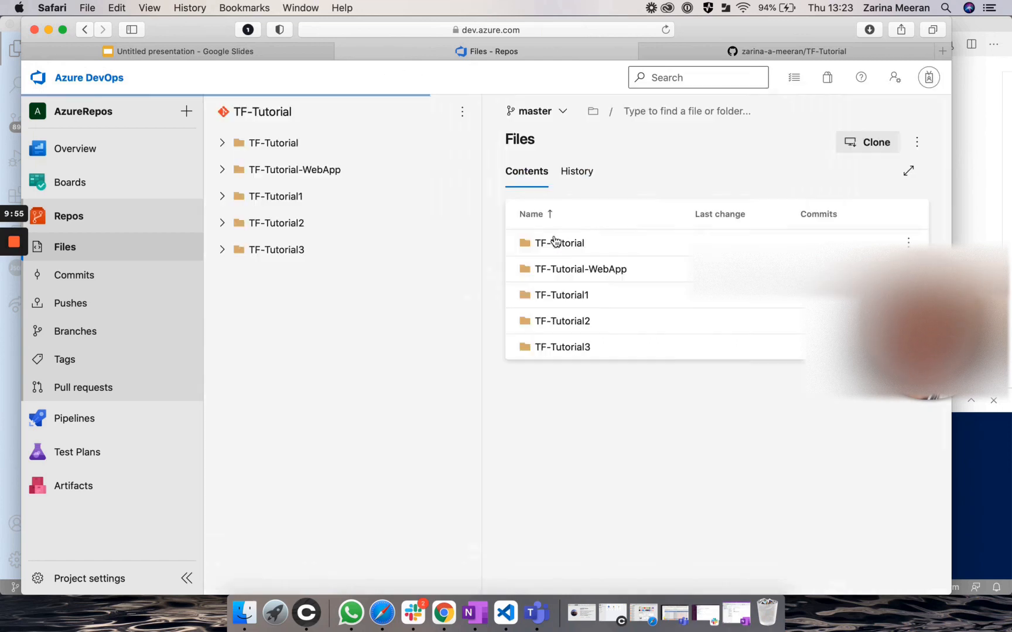
Step: Find TF-Tutorial under Manage repositories, browse it, and open TF-Tutorial/main.tf
left_click(519, 77)
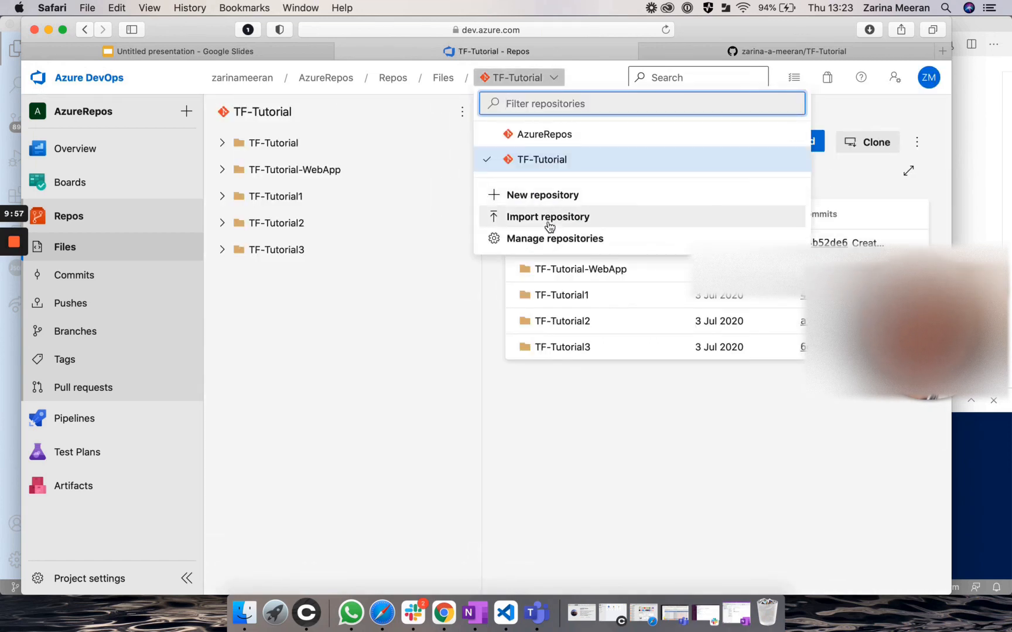
left_click(553, 238)
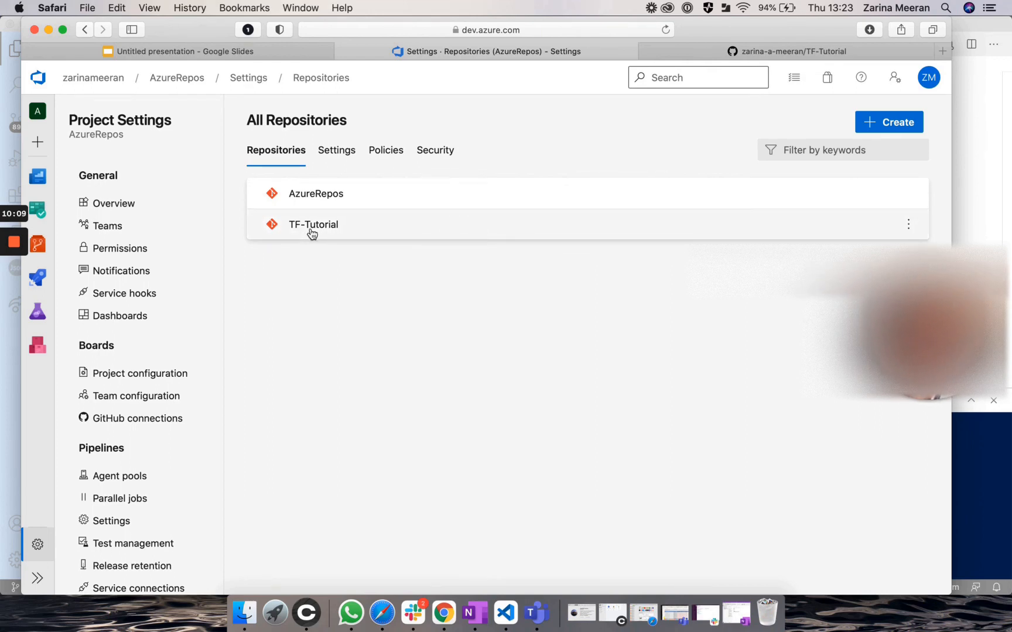
left_click(313, 225)
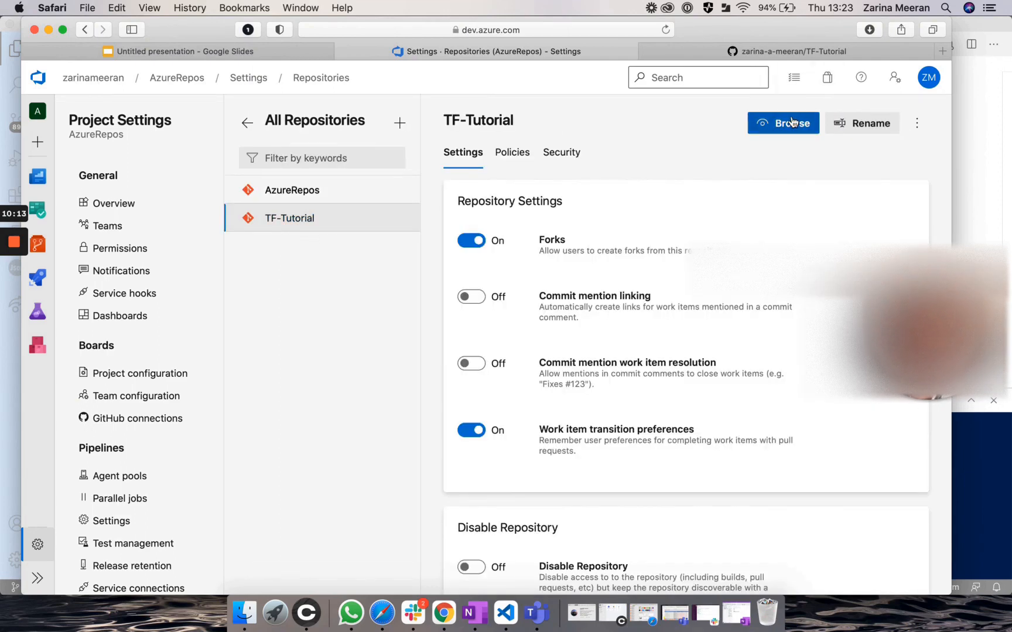
left_click(783, 123)
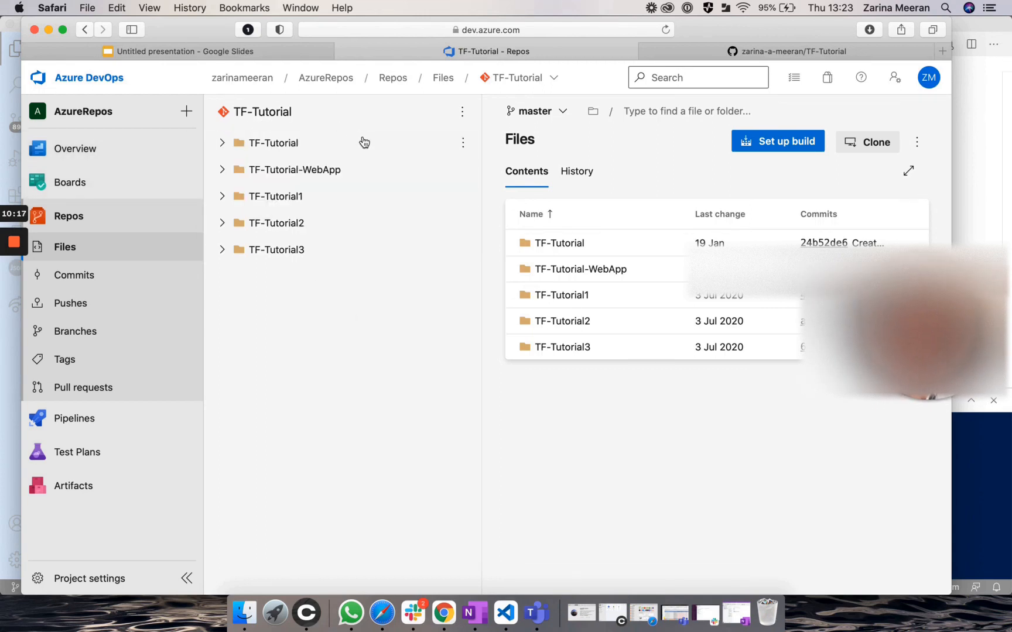
left_click(274, 196)
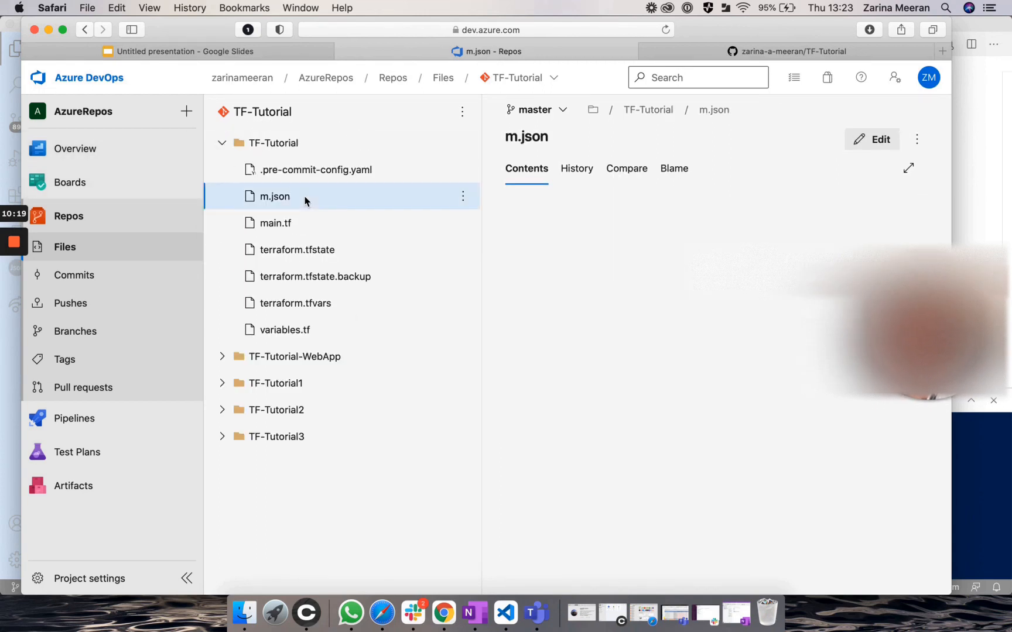
left_click(274, 222)
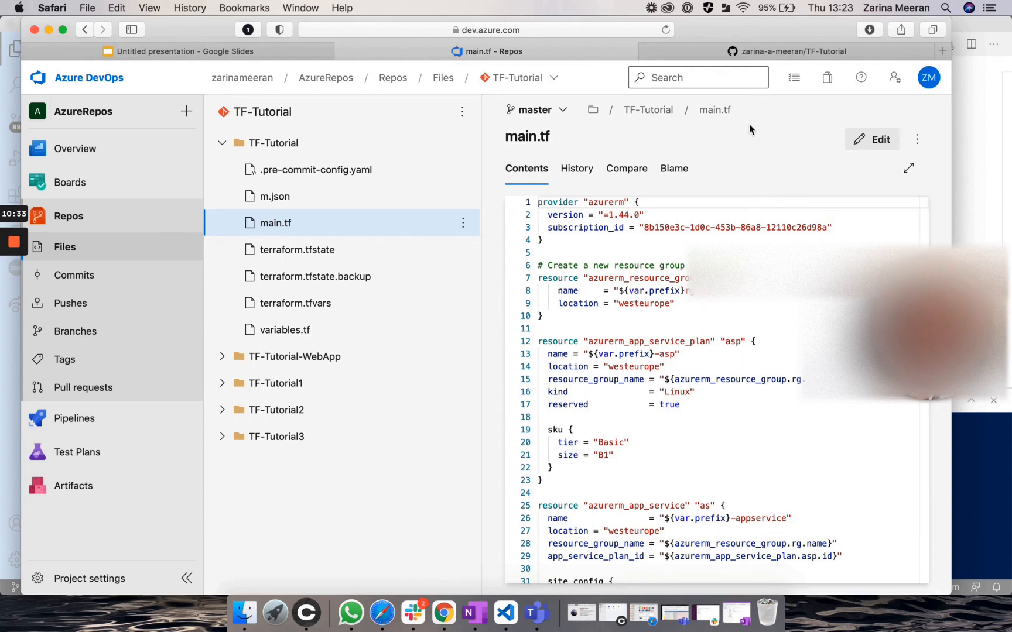
mouse_move(542, 129)
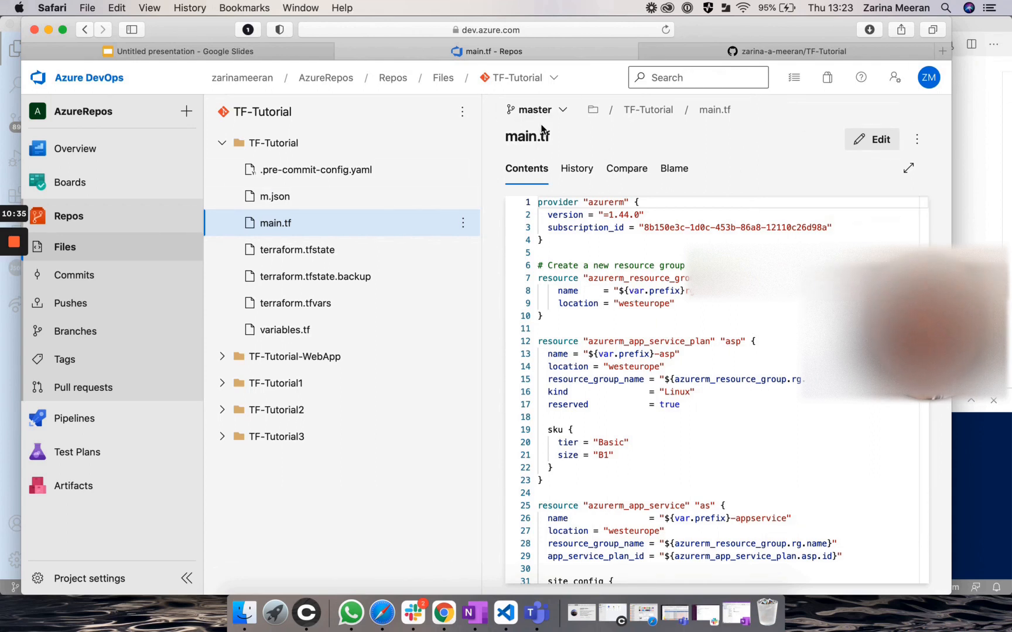
Step: Switch to the AzureRepos repository and start adding a new file
left_click(517, 77)
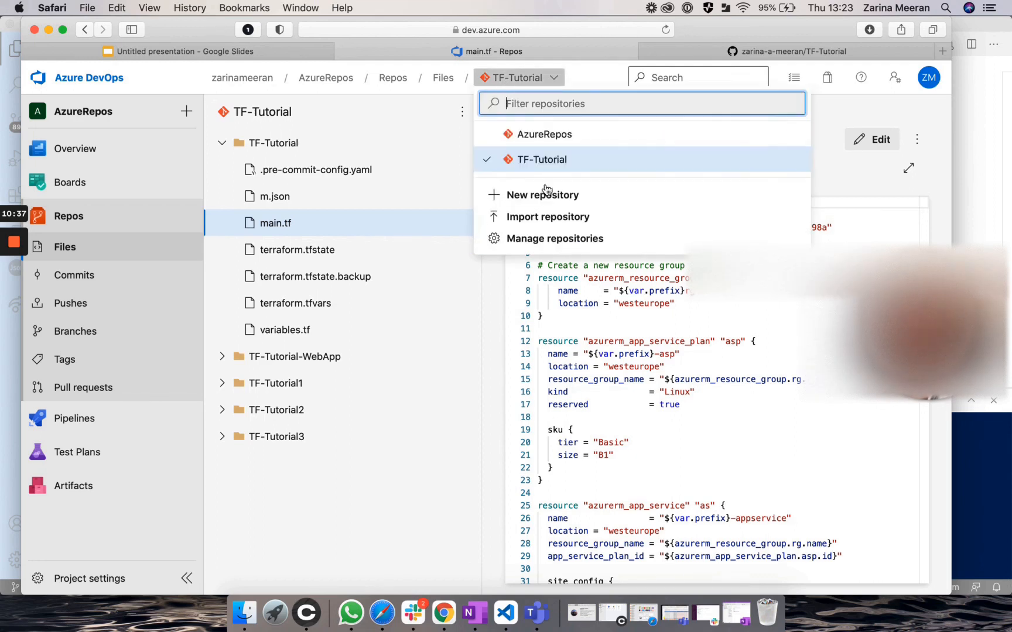
left_click(545, 134)
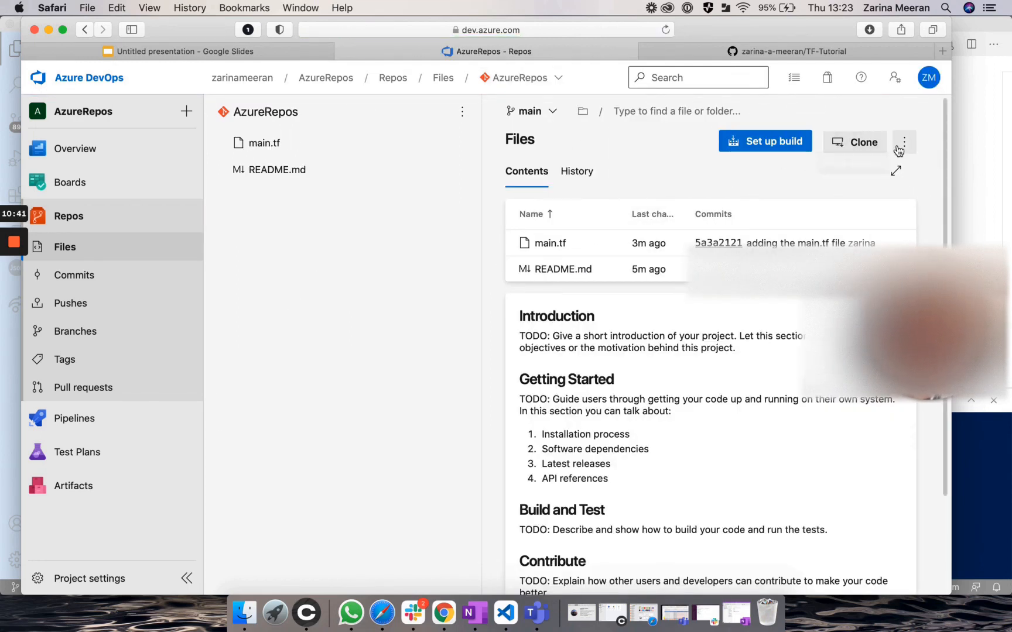
mouse_move(904, 141)
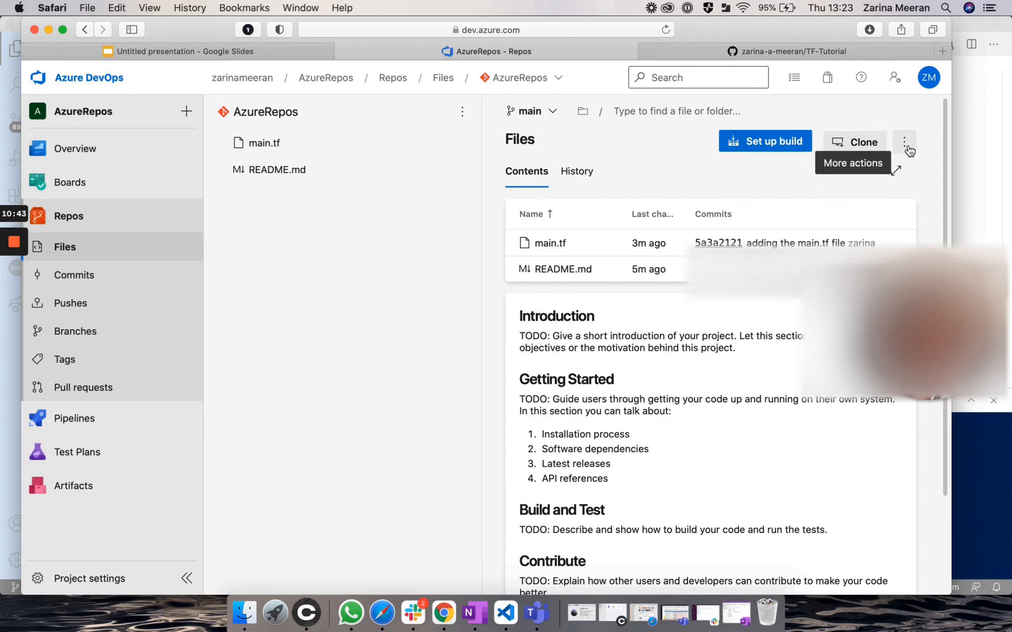
left_click(904, 142)
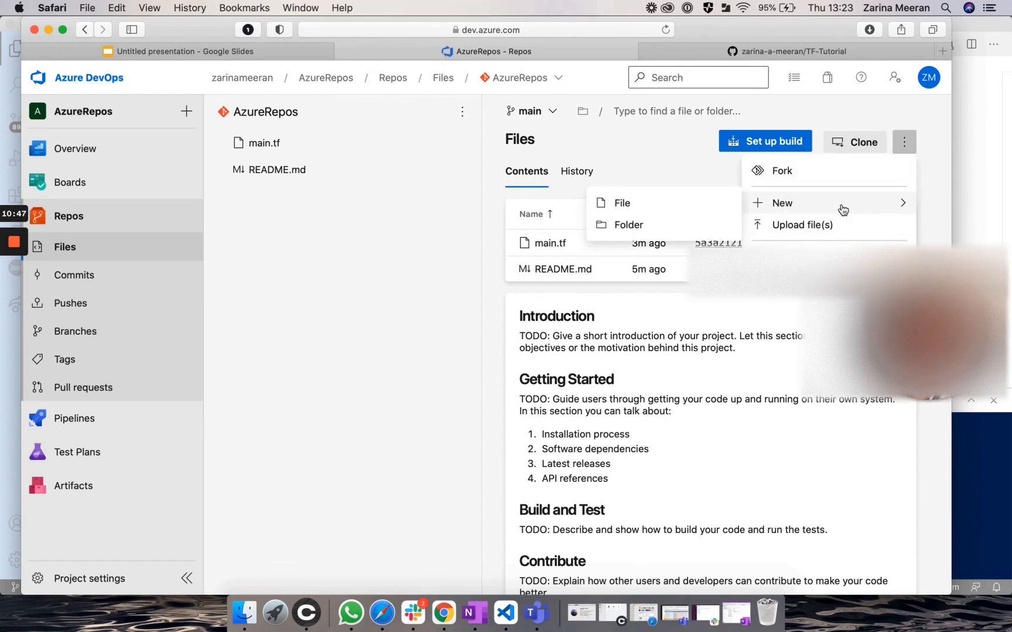
left_click(621, 202)
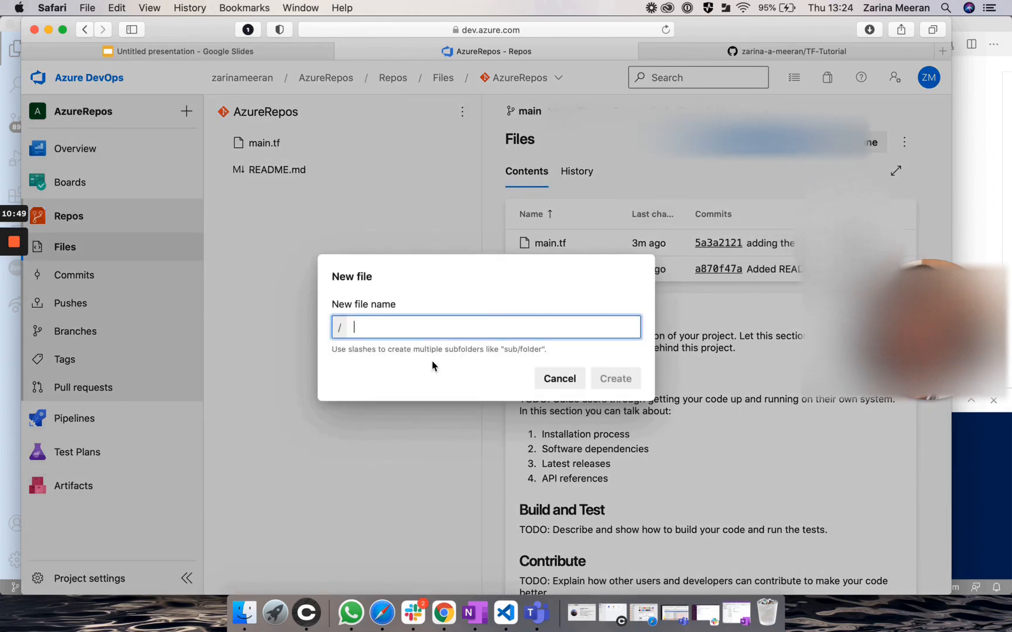
Step: Create and commit an empty variables.tf, then view the commit history
type("variables.tf")
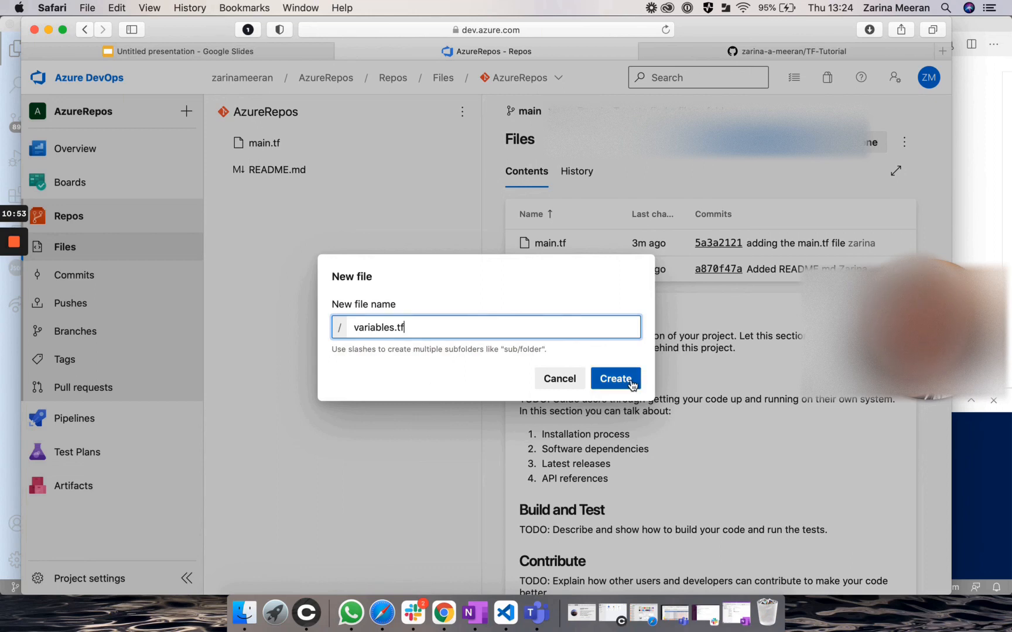
left_click(615, 378)
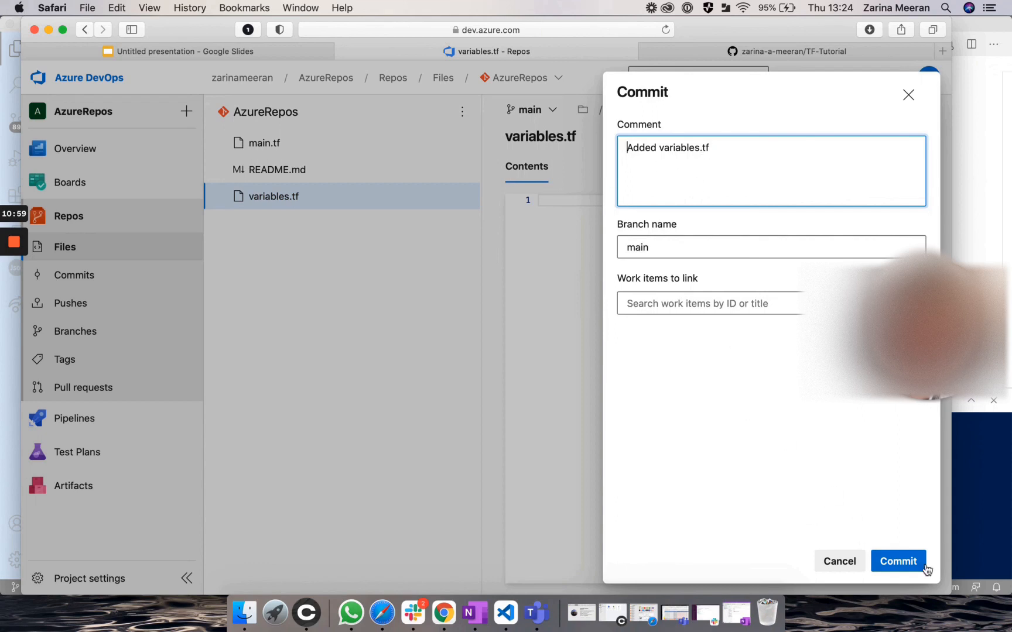
left_click(898, 561)
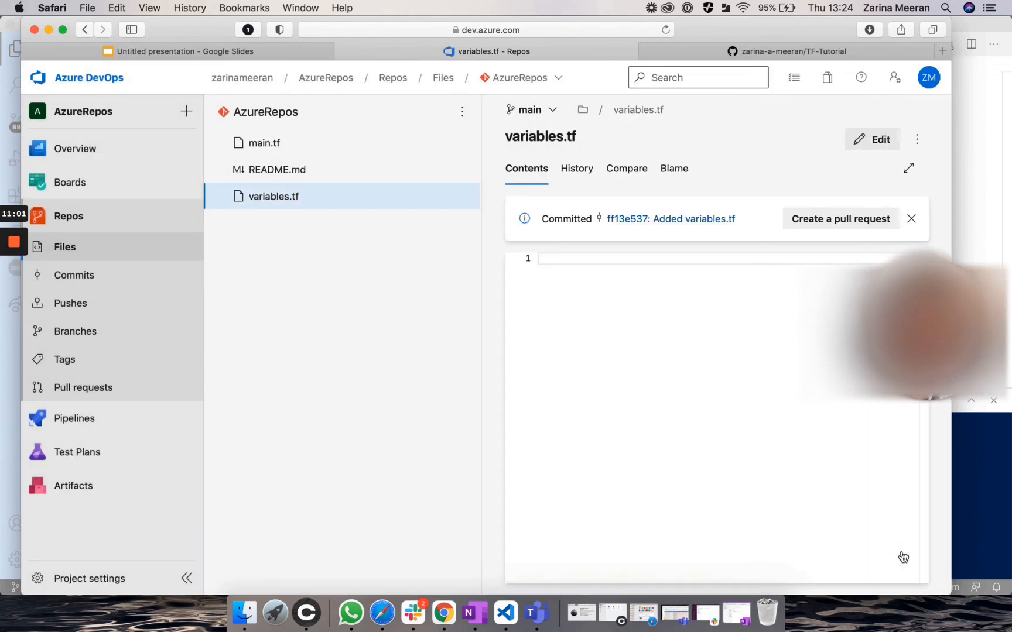
mouse_move(240, 115)
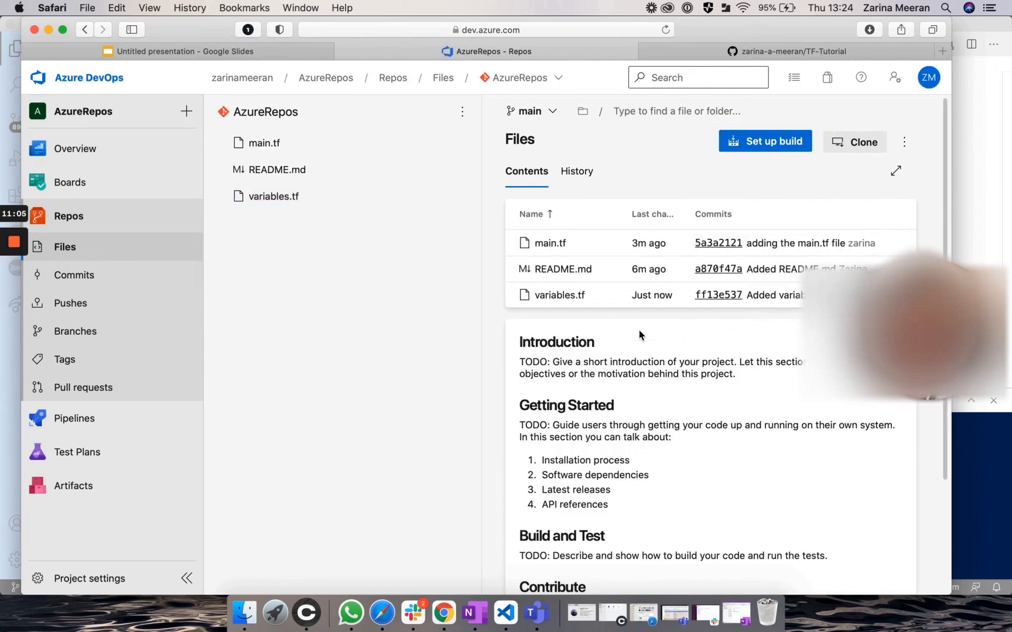
left_click(74, 274)
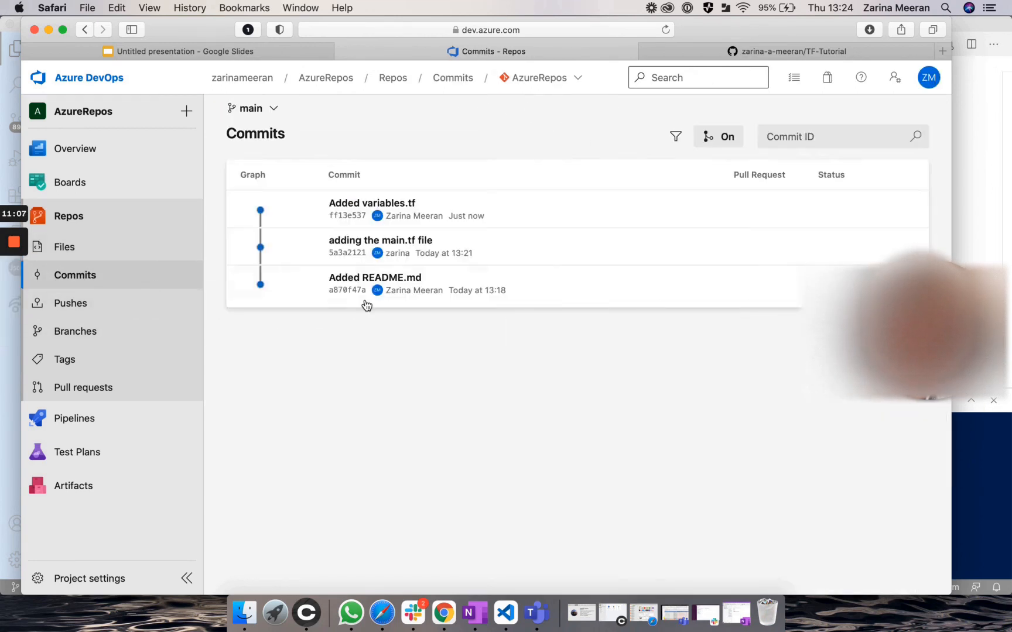
mouse_move(508, 419)
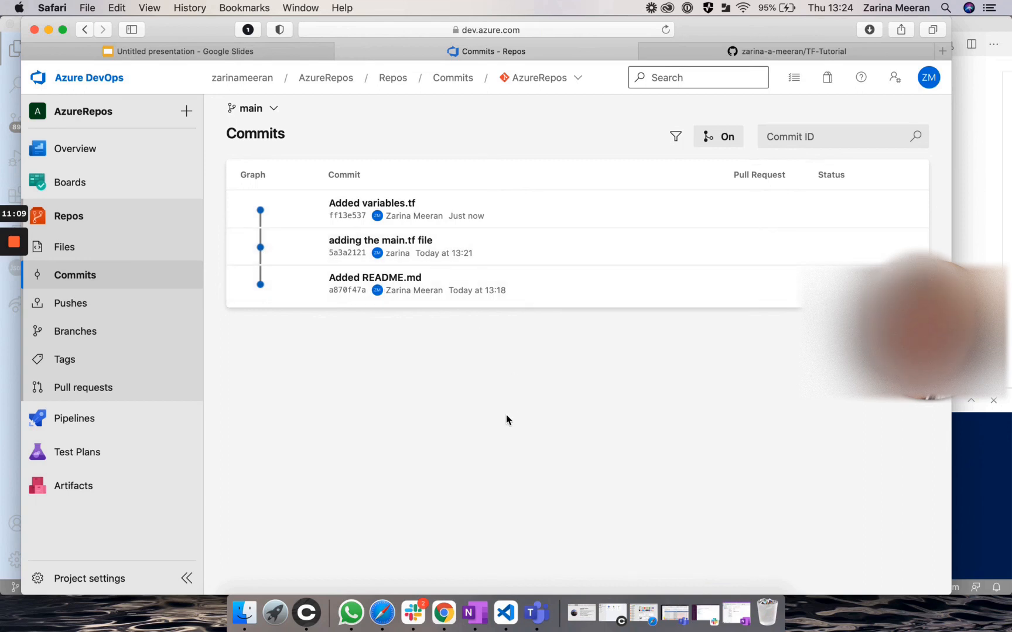